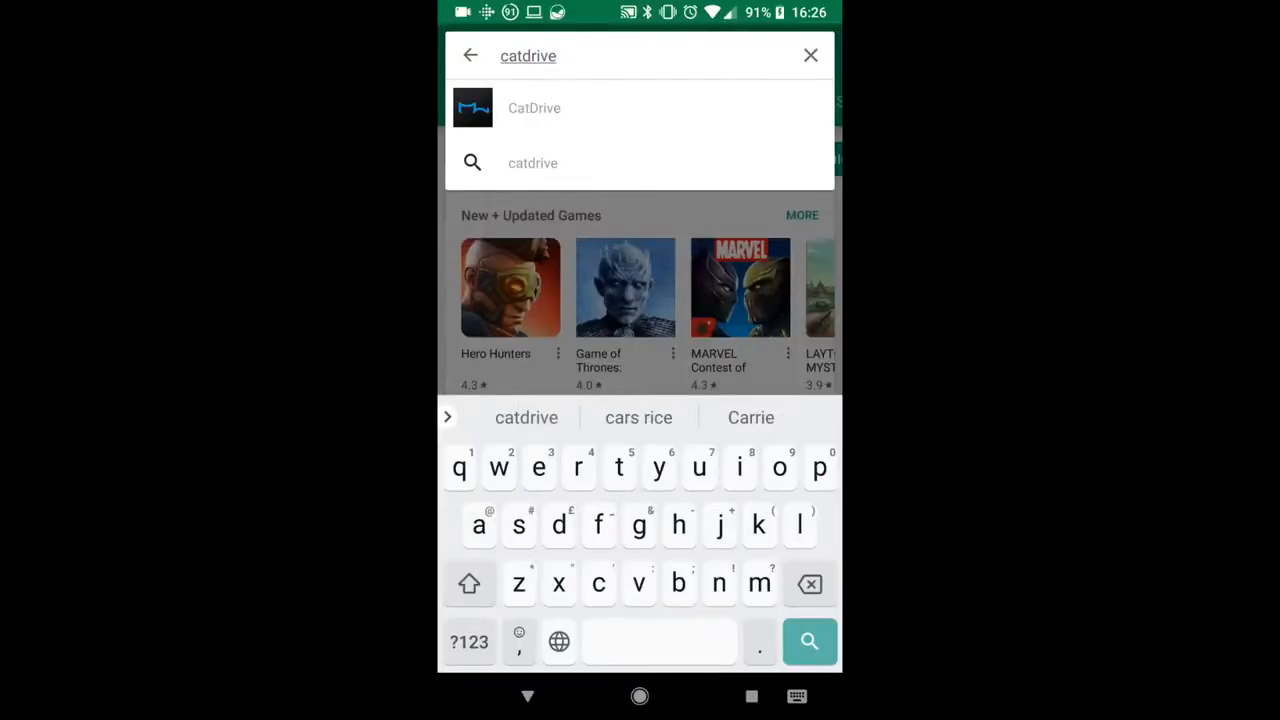
# Step: Install CatDrive from its Play Store page and accept the requested permissions
pyautogui.click(808, 642)
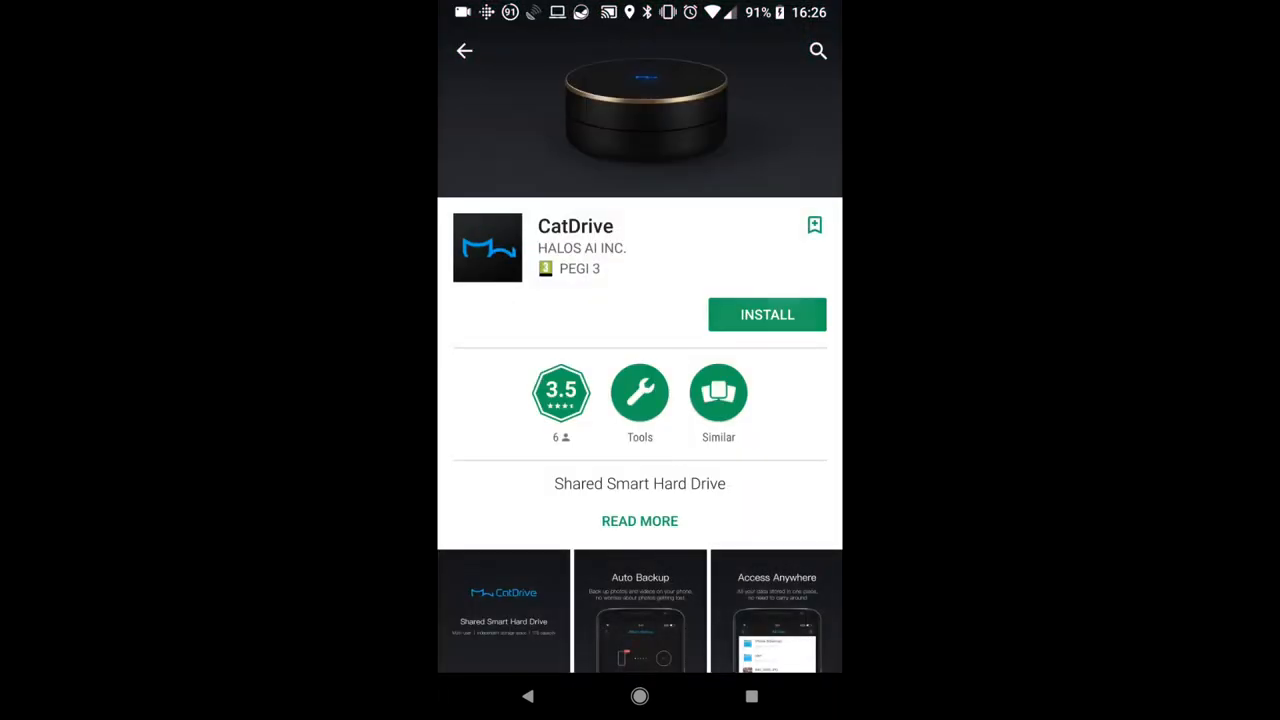
pyautogui.click(768, 314)
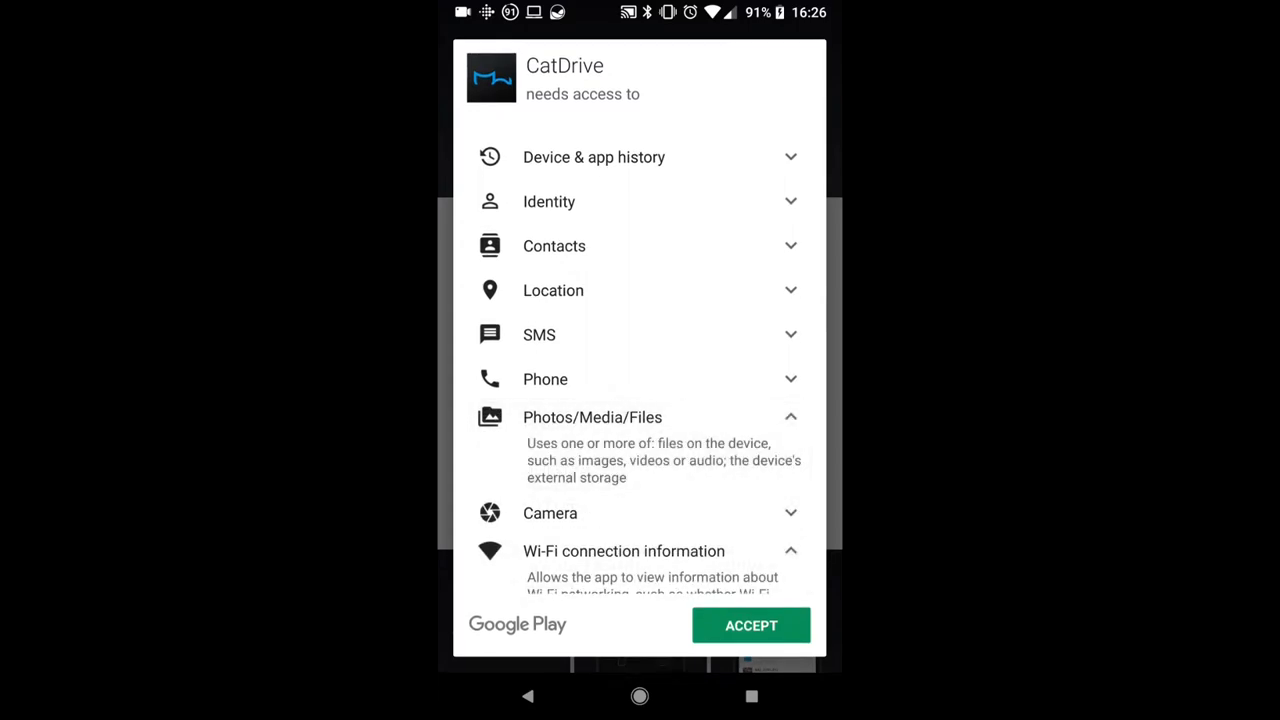
pyautogui.click(752, 624)
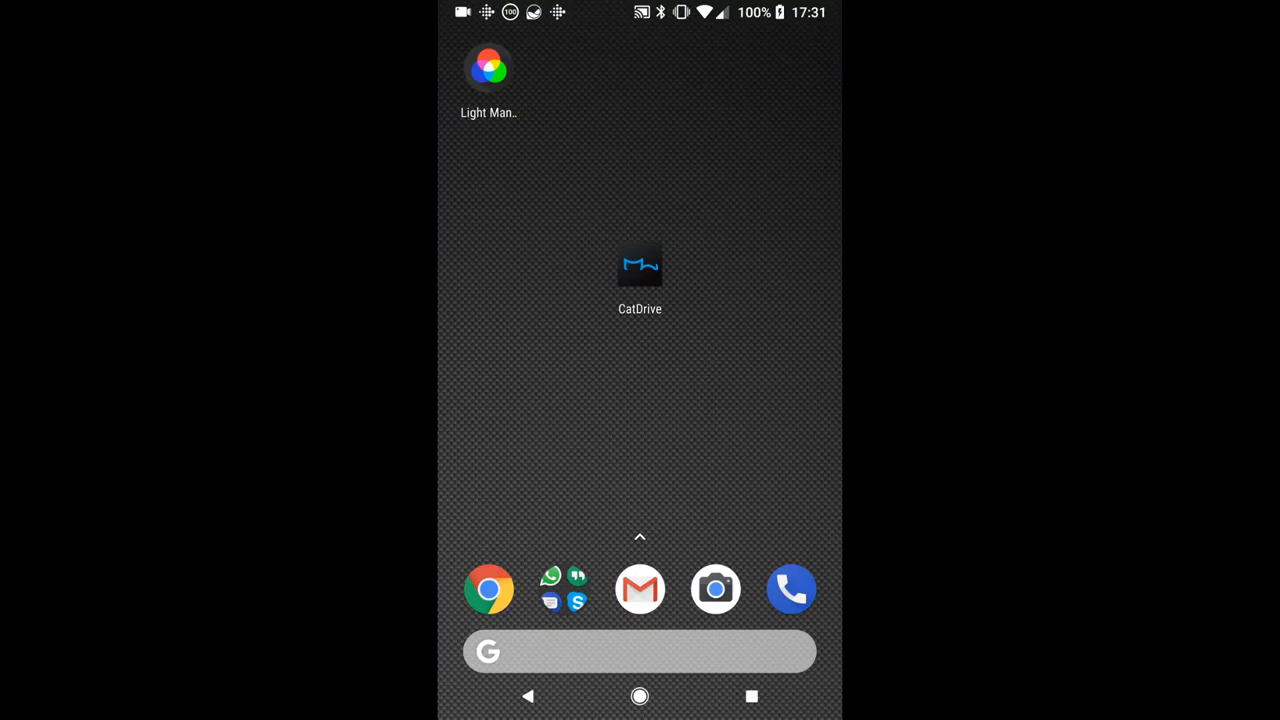
# Step: Launch CatDrive, start setup with a United Kingdom +44 number and enter the texted verification code
pyautogui.click(640, 264)
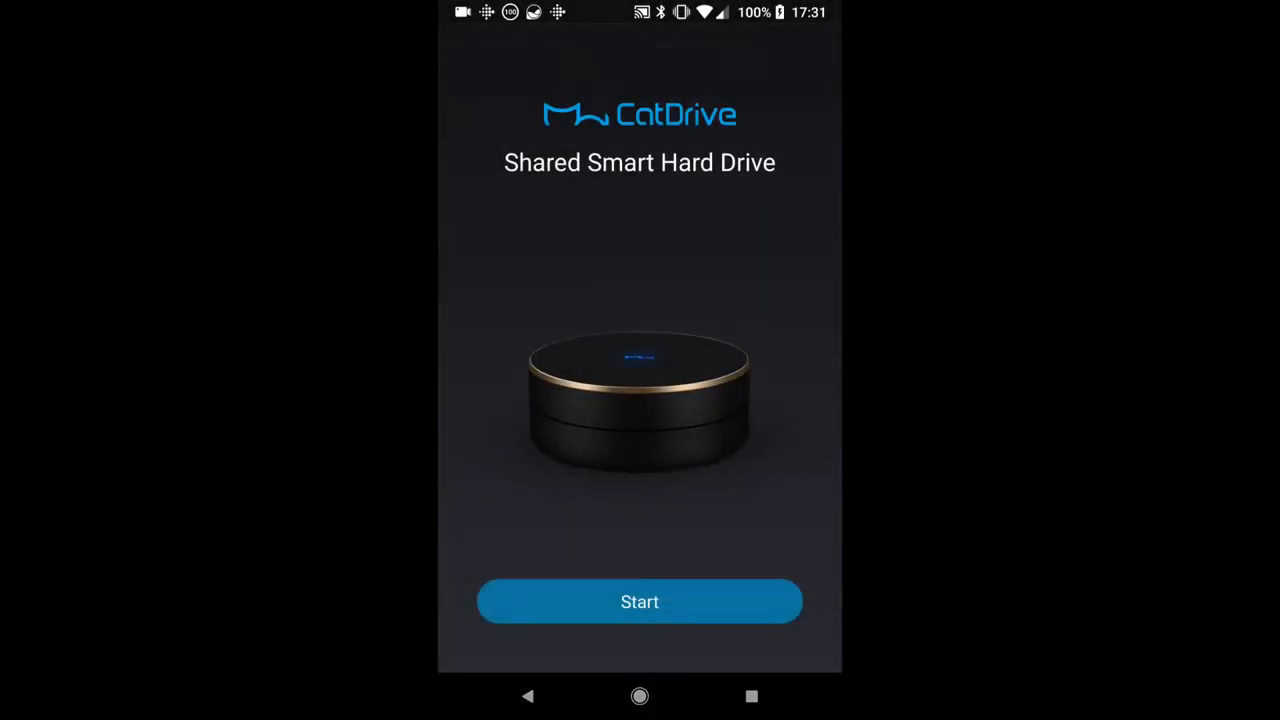
pyautogui.click(640, 600)
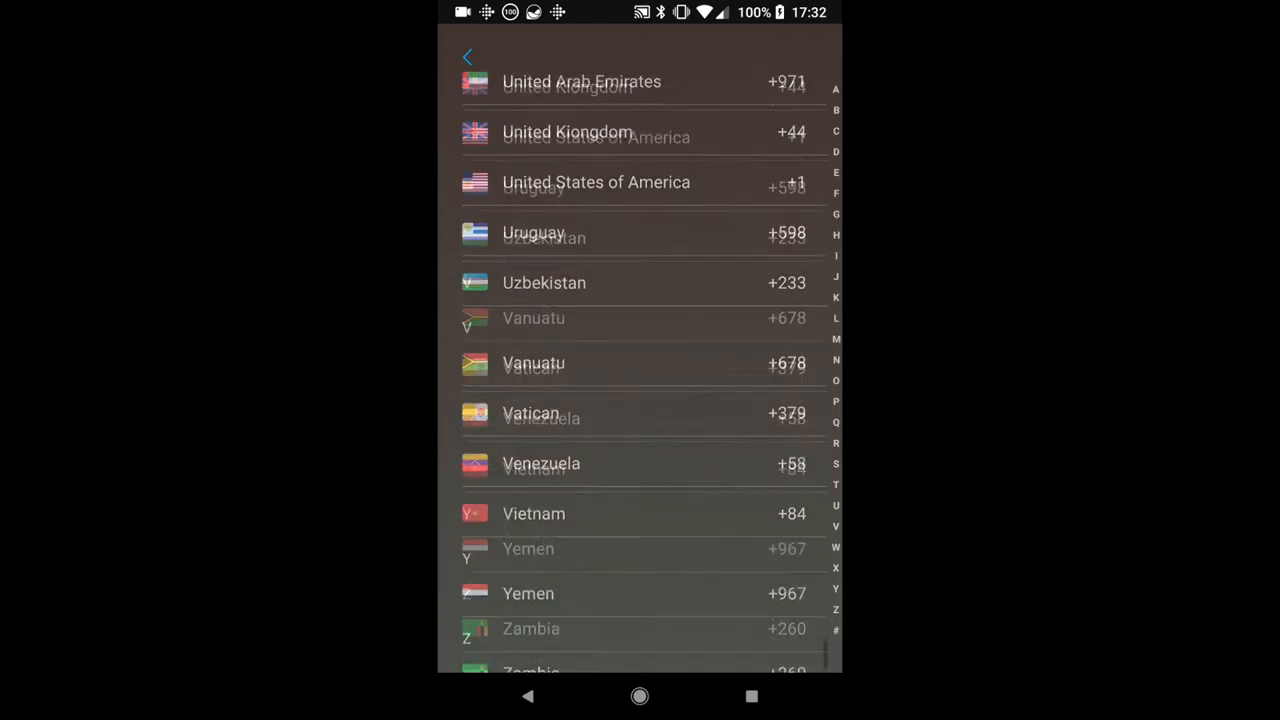
pyautogui.click(568, 132)
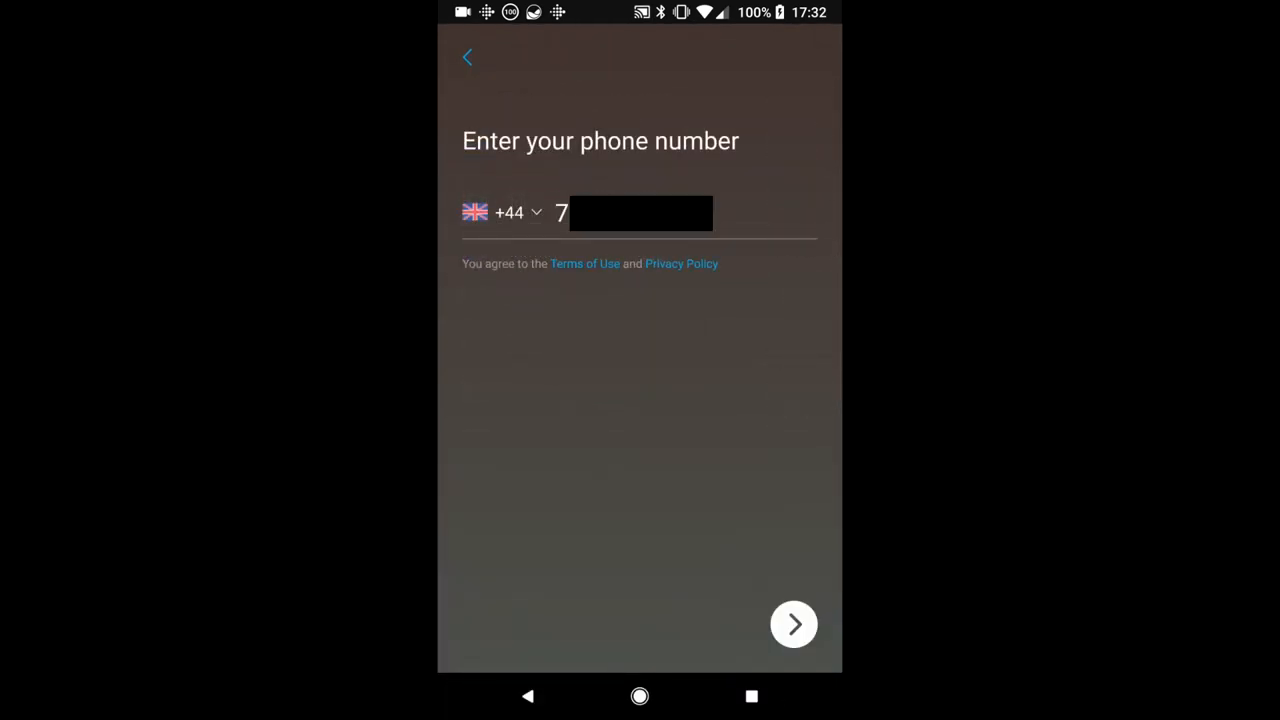
pyautogui.click(792, 624)
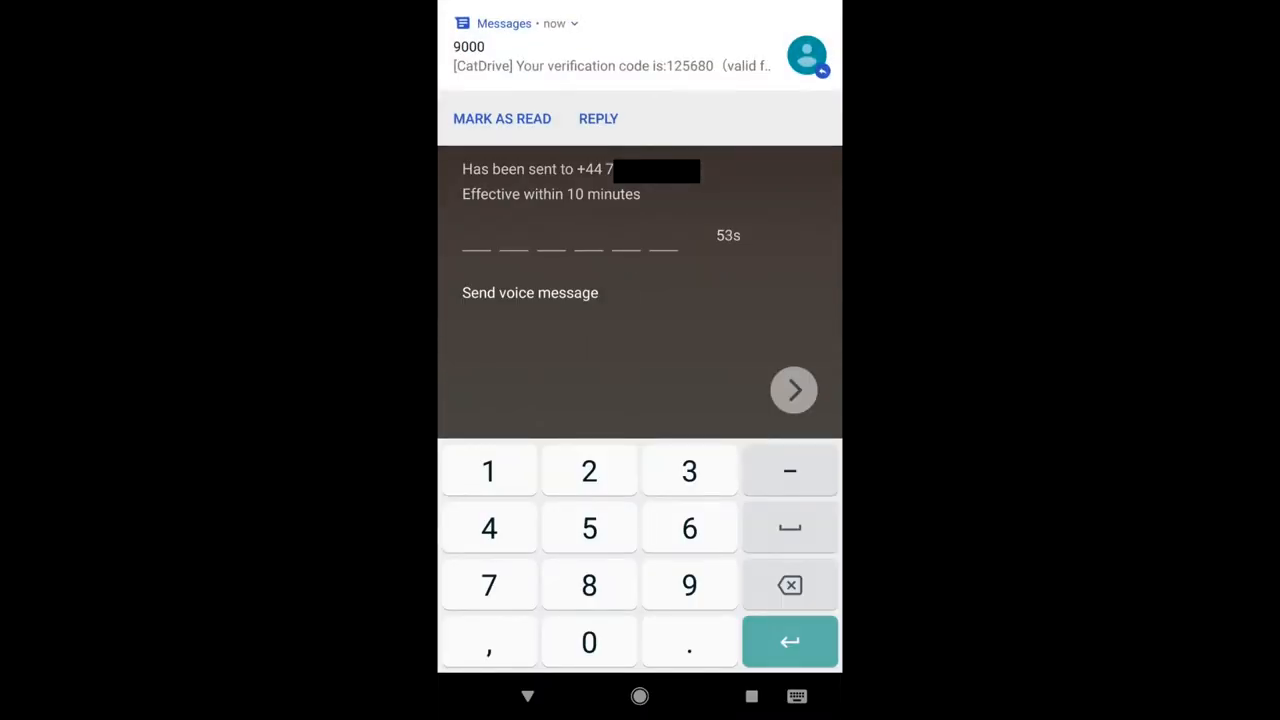
pyautogui.click(588, 472)
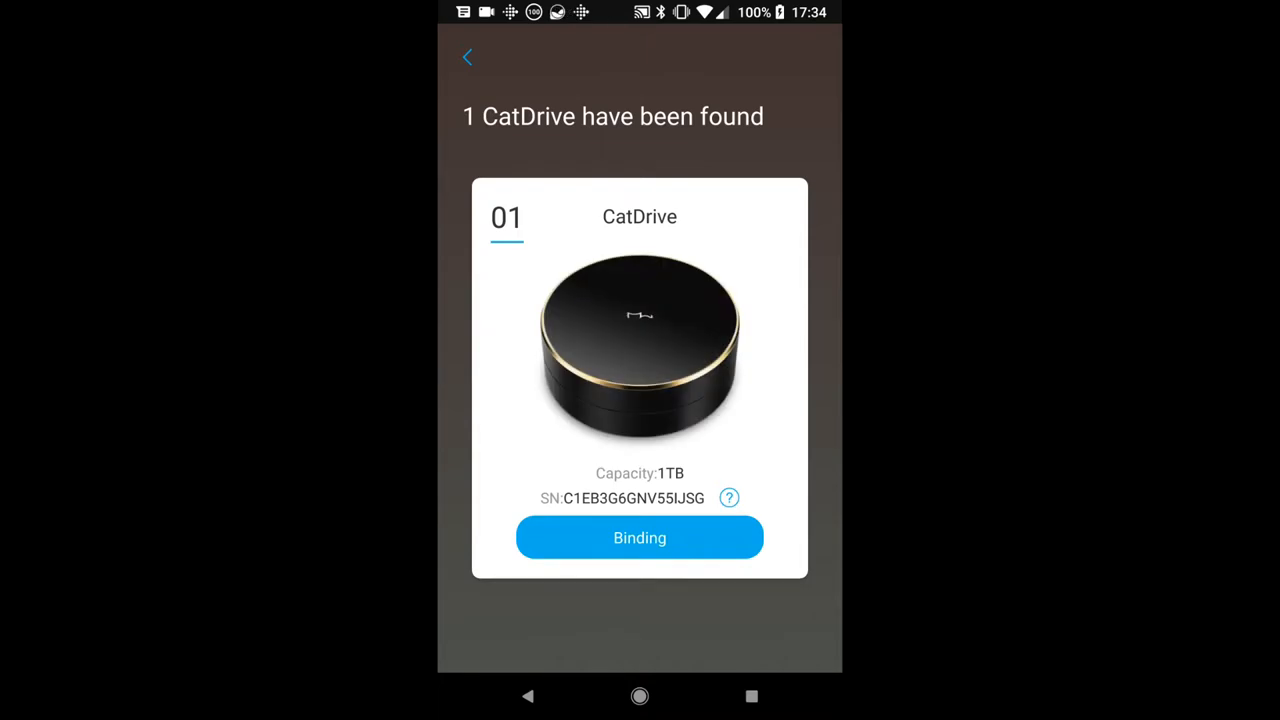
# Step: Bind the found 1TB CatDrive with United Kingdom as the service location
pyautogui.click(640, 536)
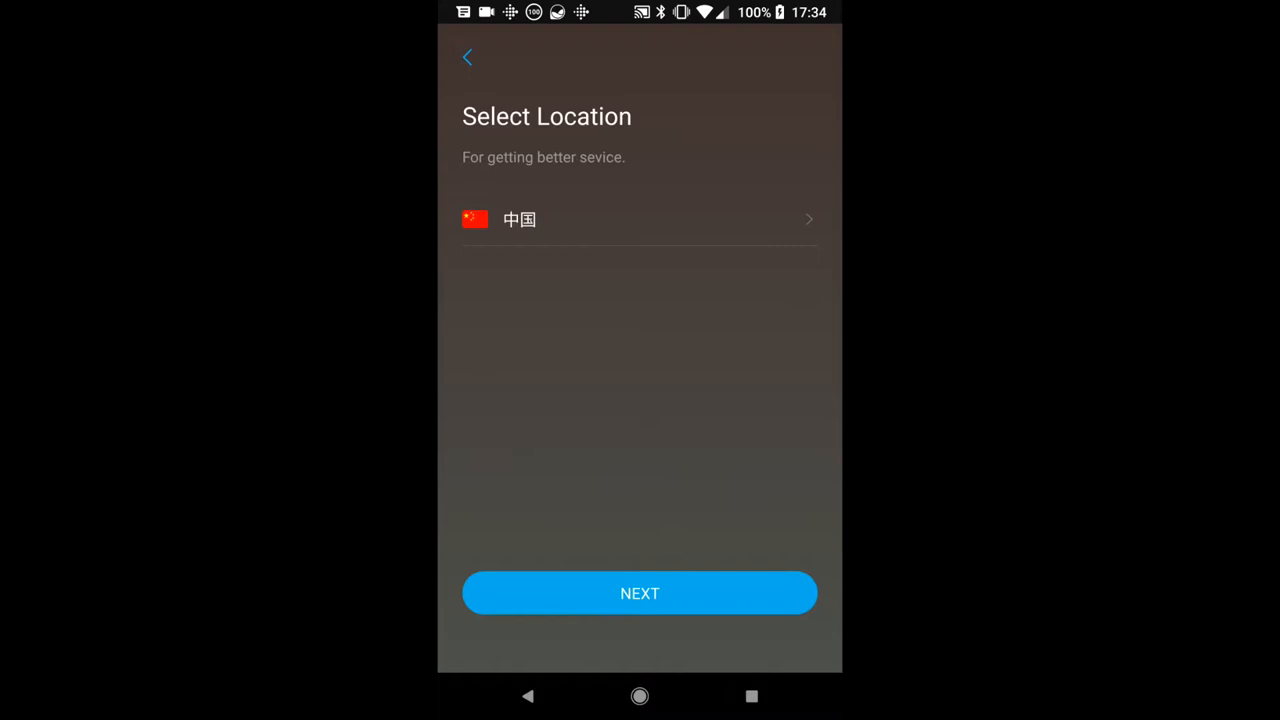
pyautogui.click(640, 218)
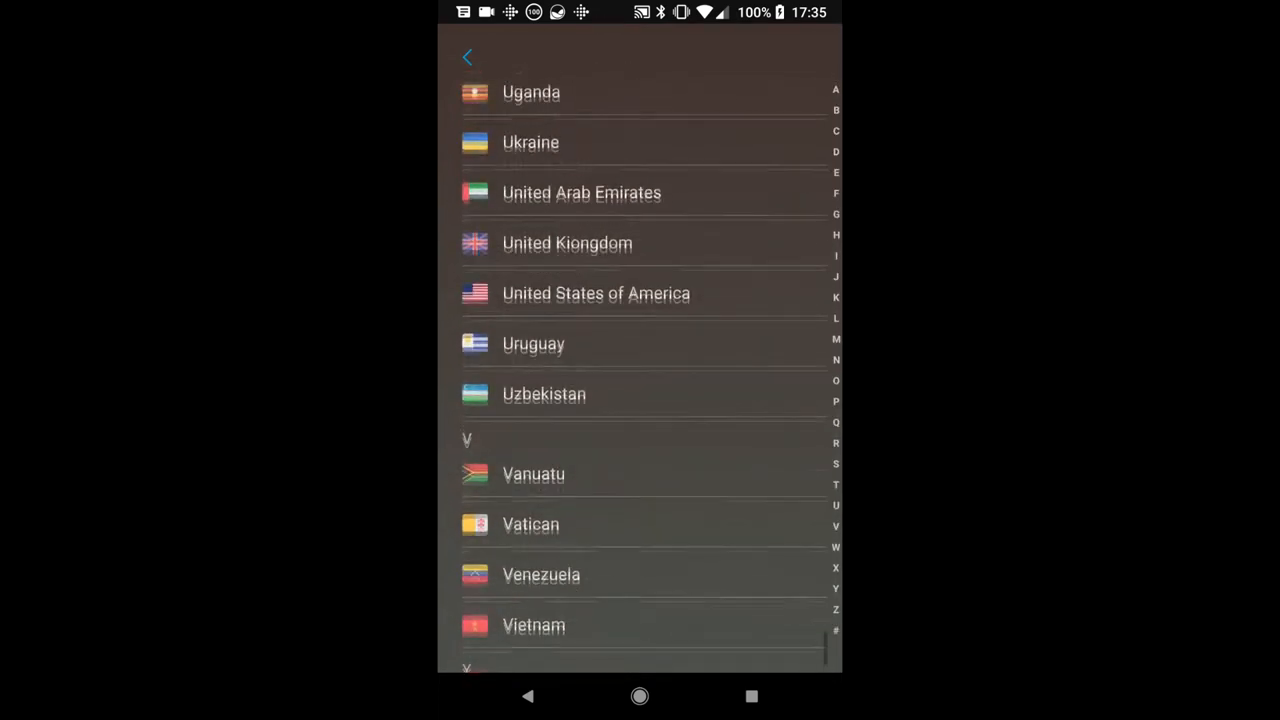
pyautogui.click(568, 244)
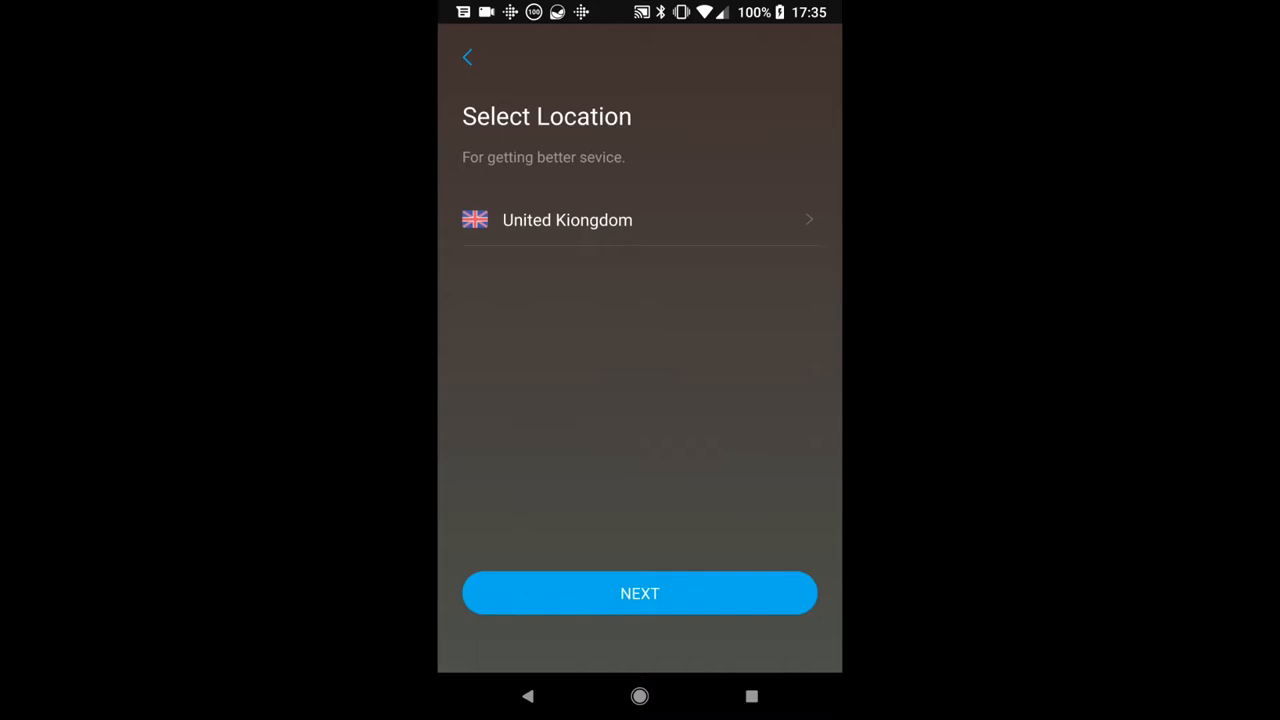
pyautogui.click(640, 592)
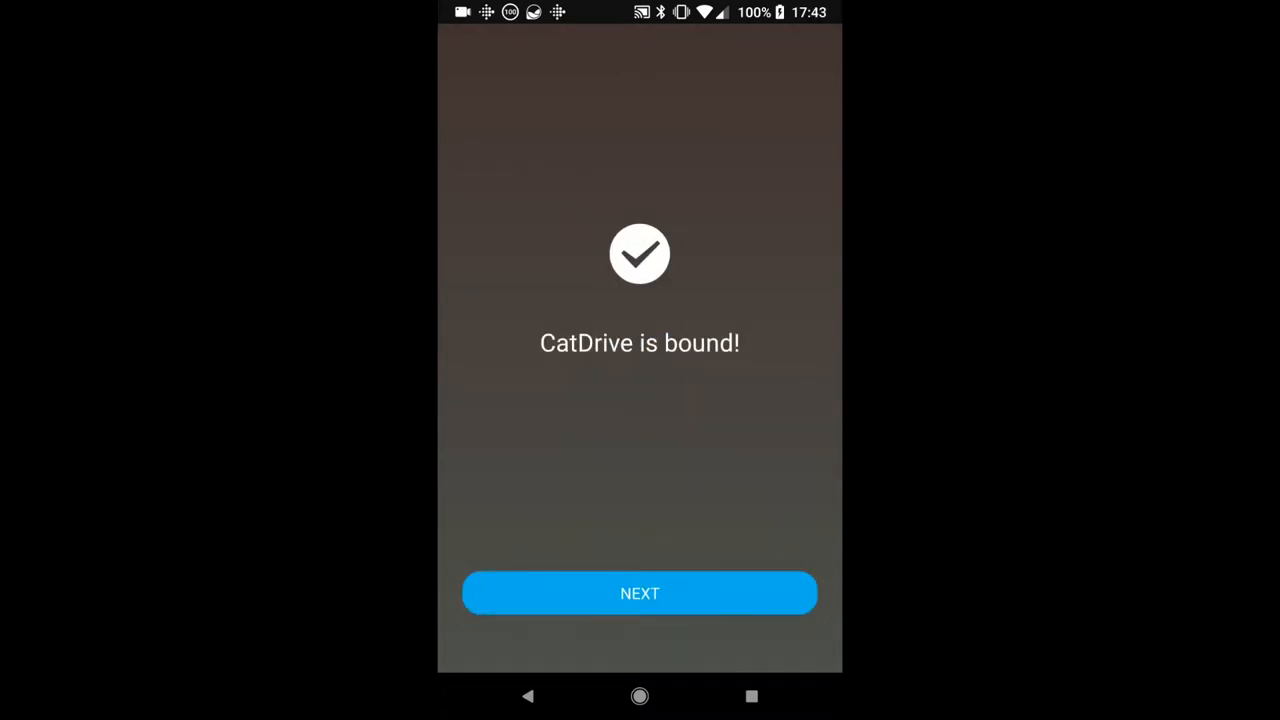
# Step: Clear the prefilled name, set the cropped cat album photo as profile picture and enter 'ca' as the name
pyautogui.click(640, 592)
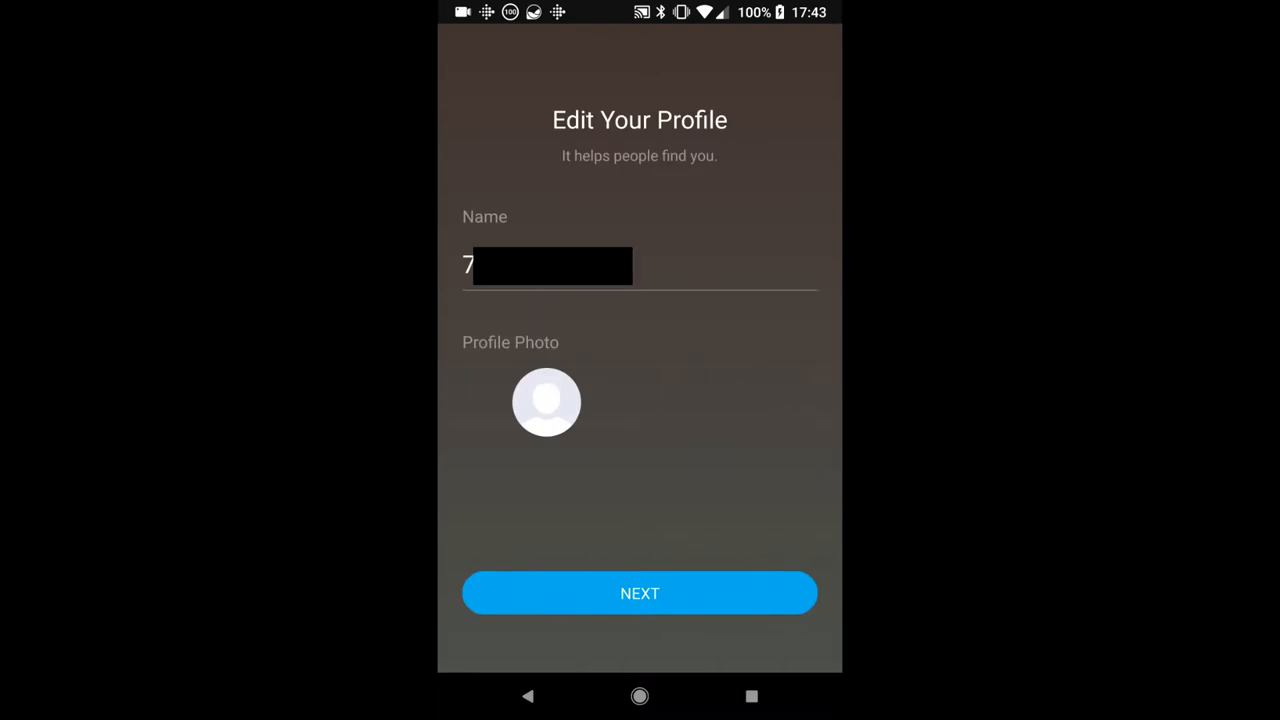
pyautogui.click(550, 264)
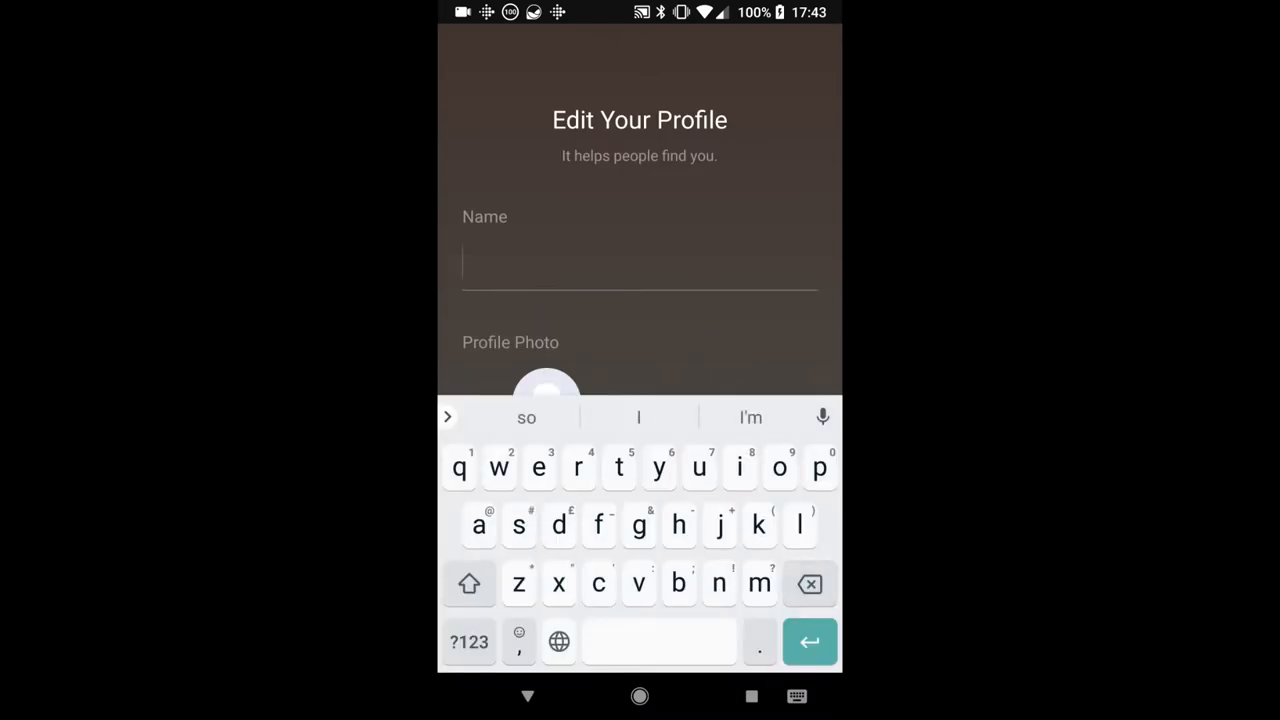
pyautogui.click(546, 402)
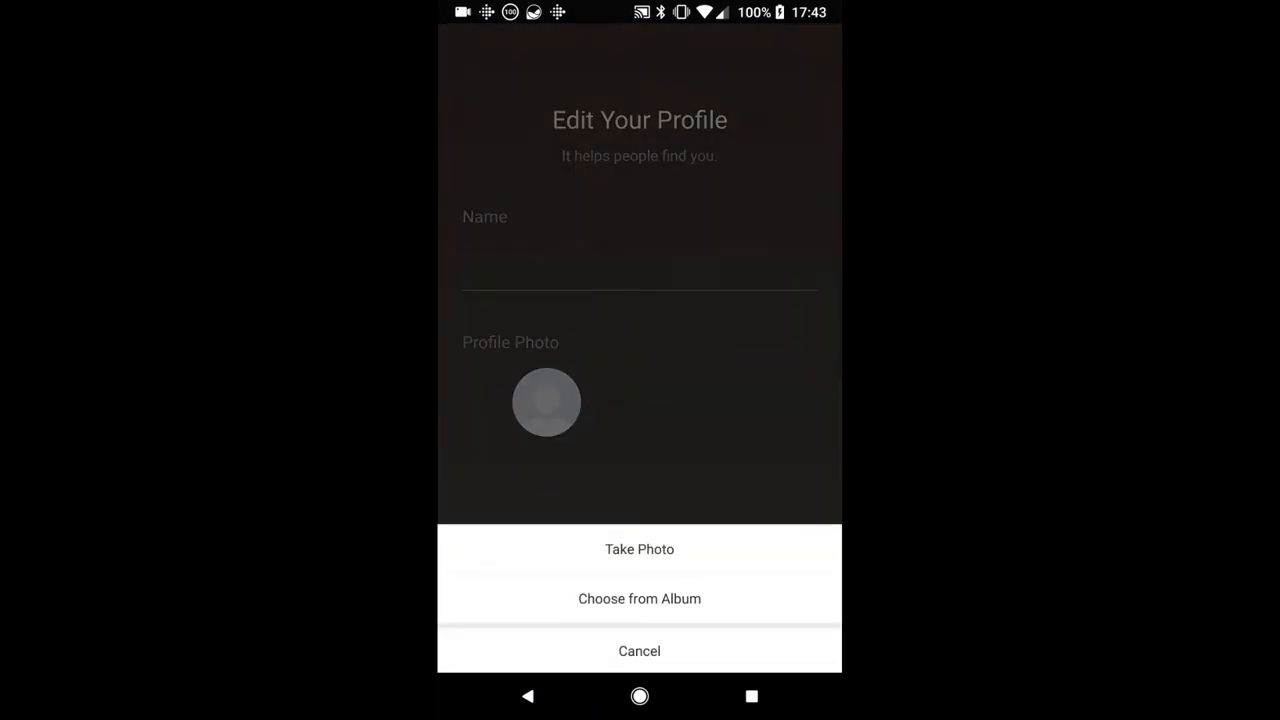
pyautogui.click(640, 652)
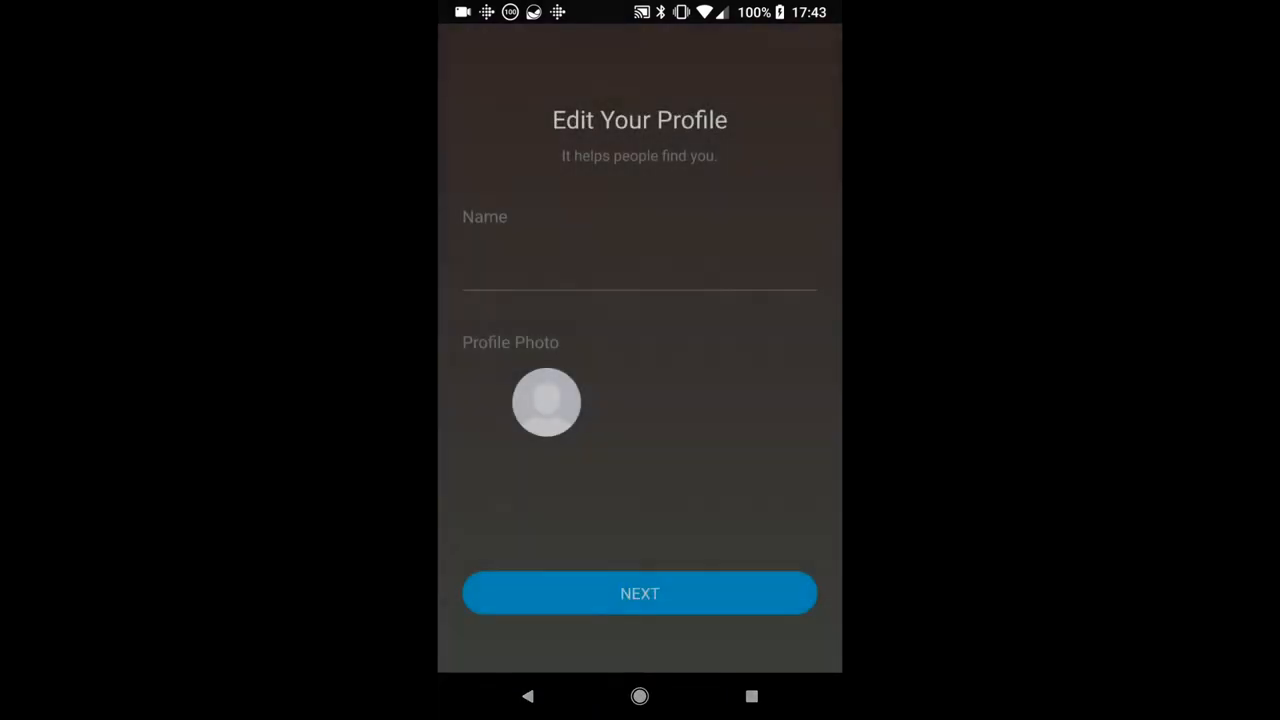
pyautogui.click(546, 402)
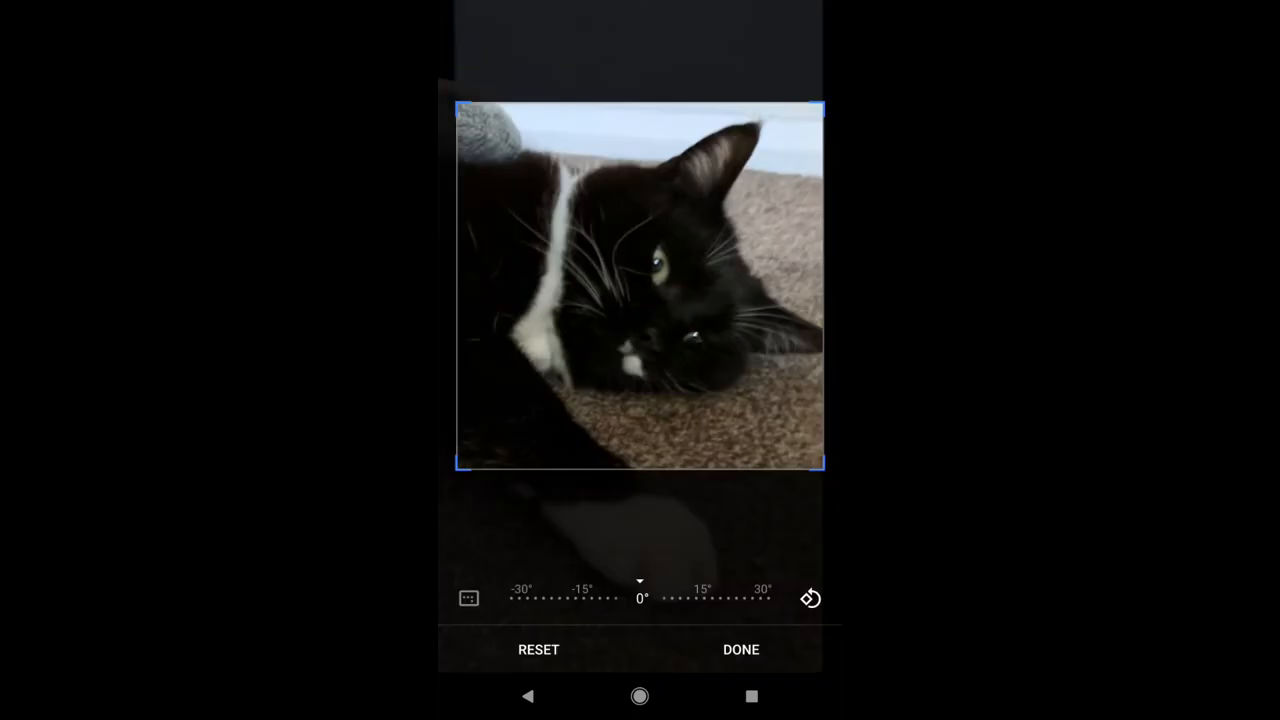
pyautogui.click(740, 648)
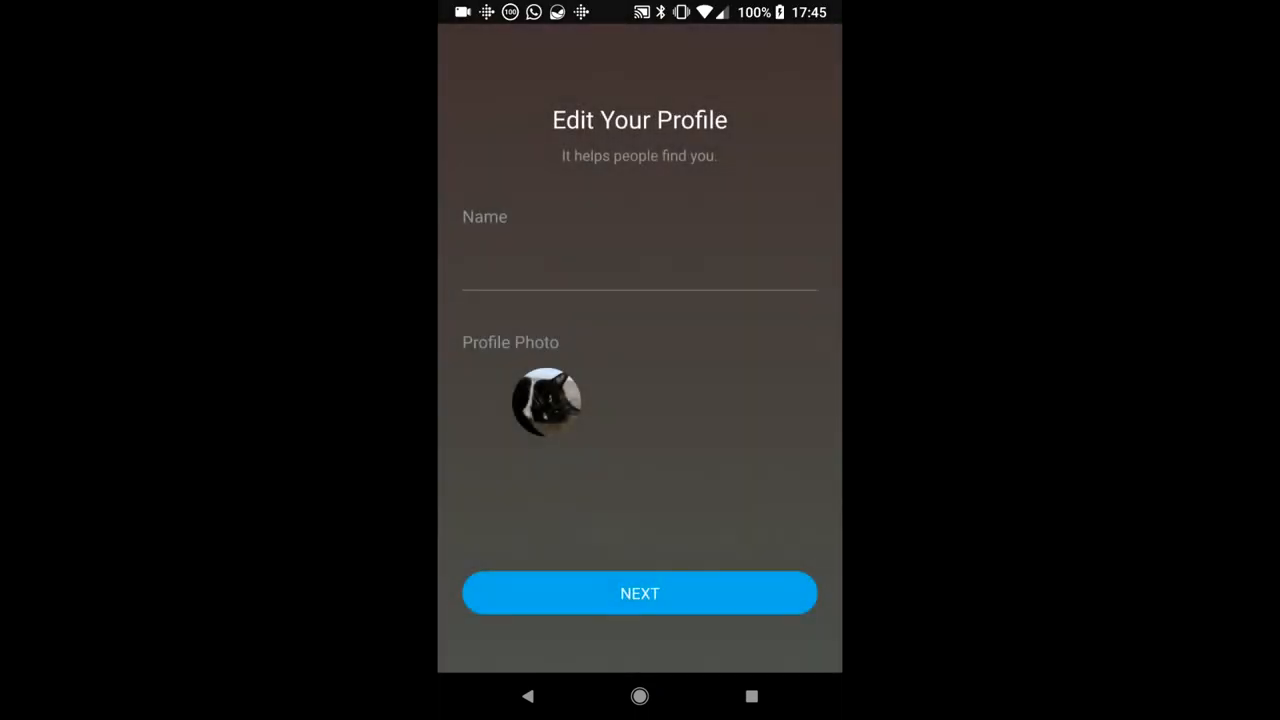
pyautogui.write('ca')
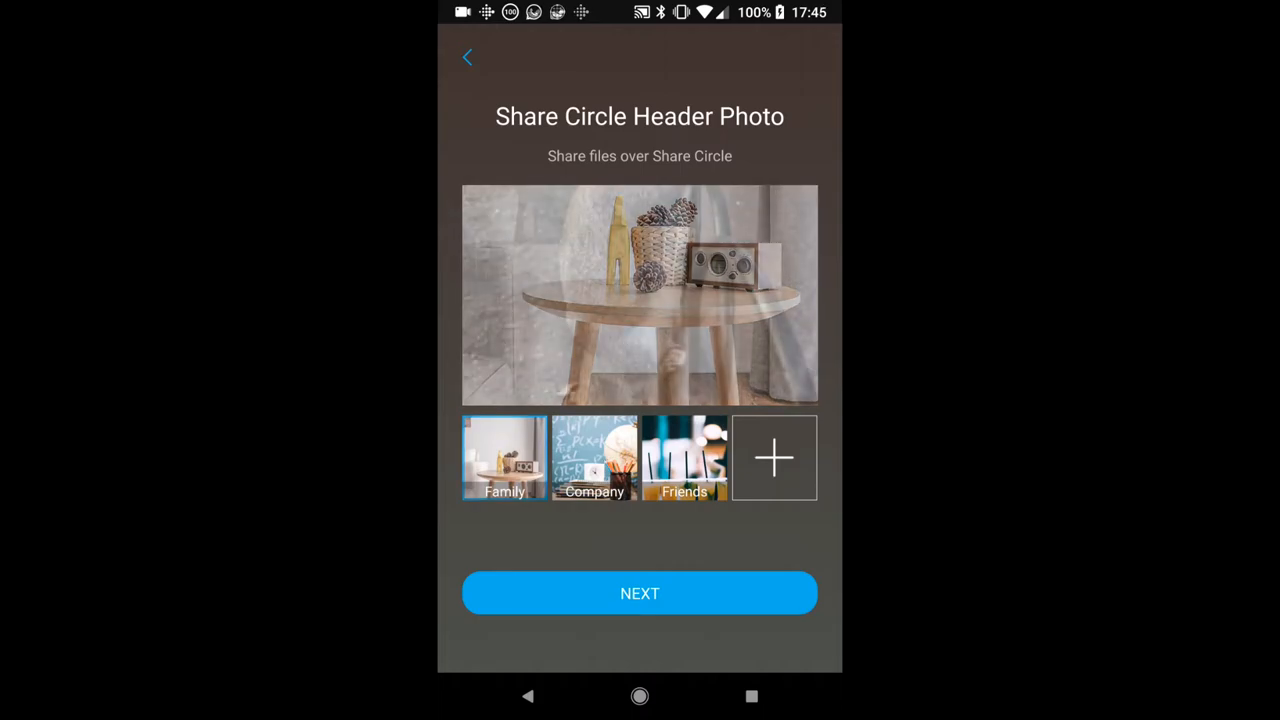
# Step: Keep the default header photo, skip inviting others and start using the drive
pyautogui.click(640, 592)
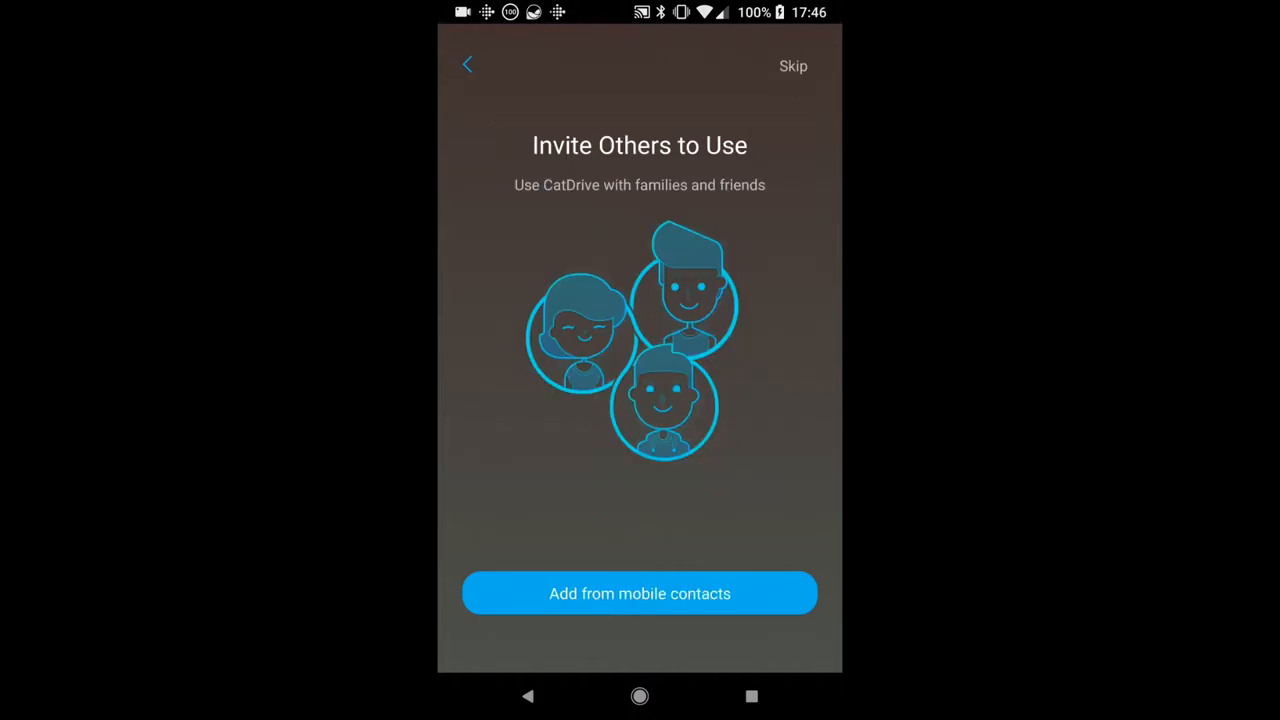
pyautogui.click(792, 64)
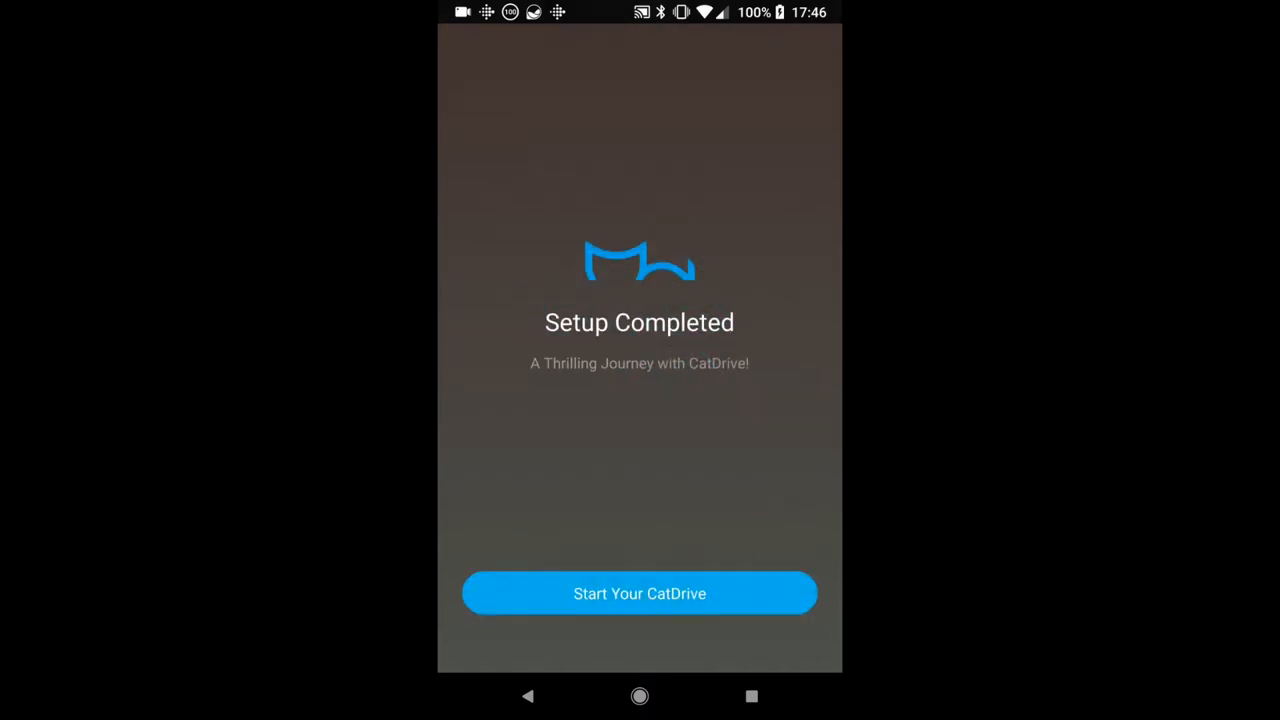
pyautogui.click(640, 592)
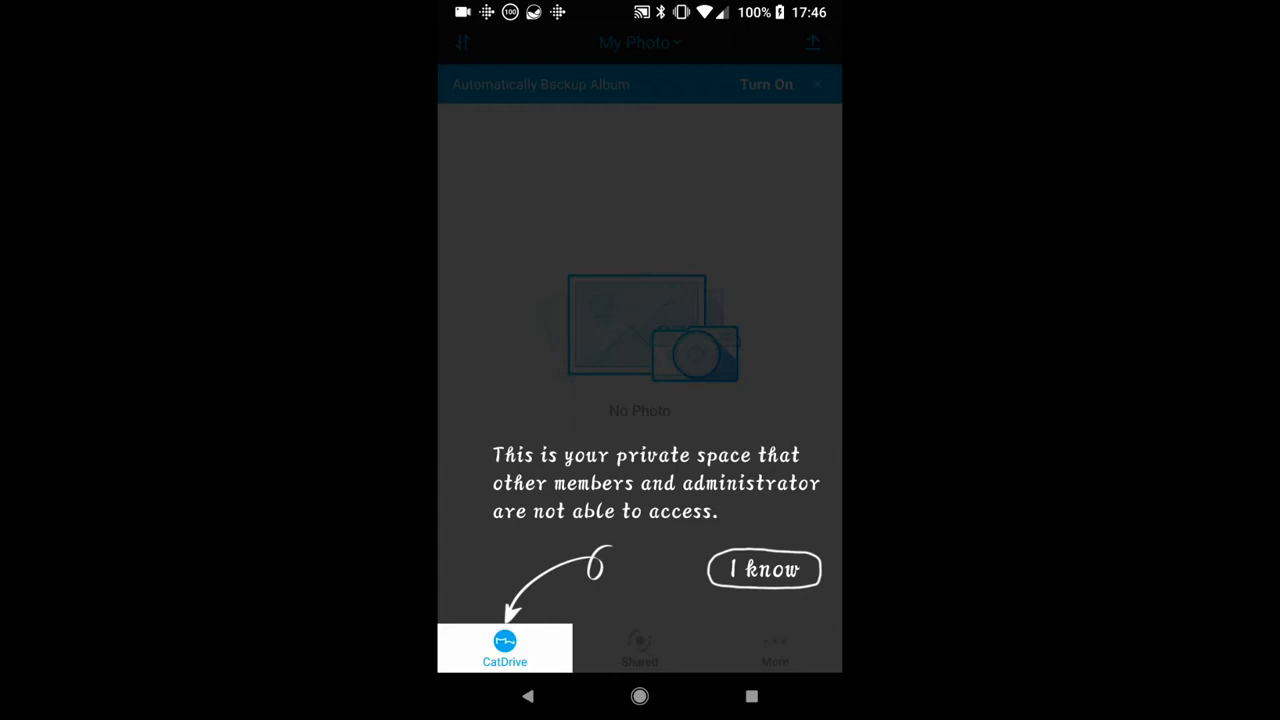
# Step: Dismiss the private-space tip, check the drive overview with 1.0TB available, and return to My Photo
pyautogui.click(764, 570)
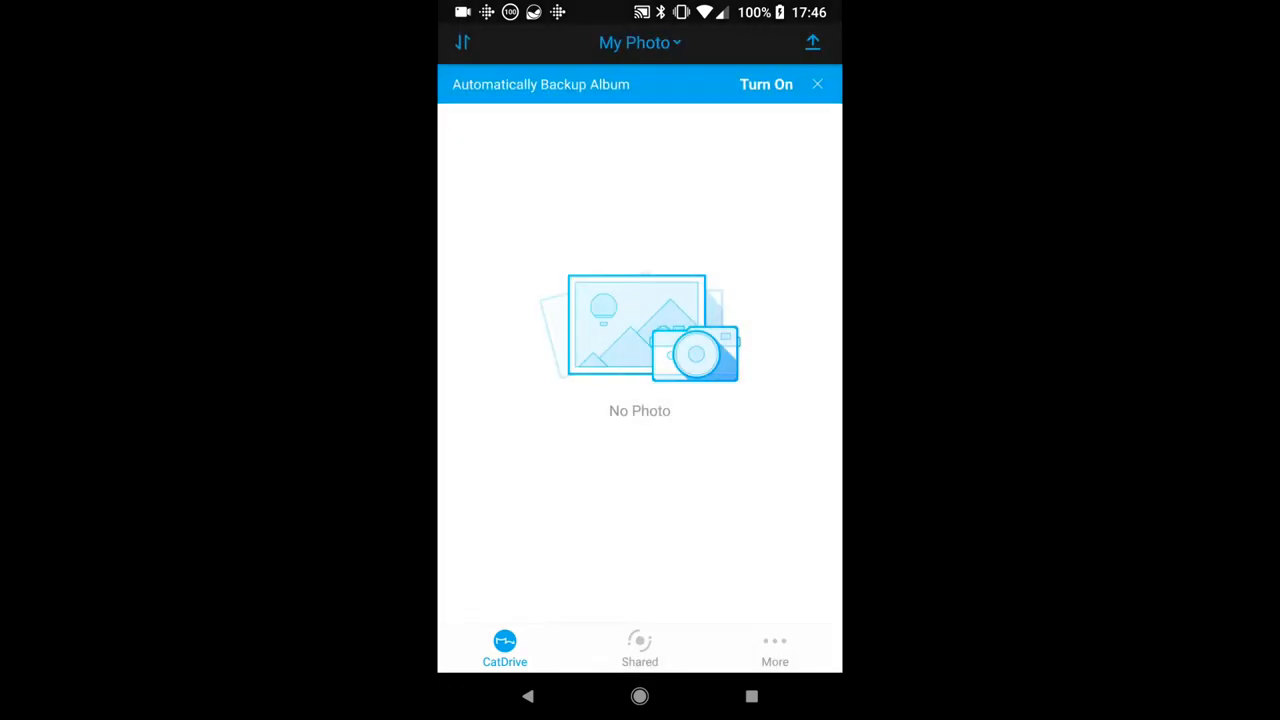
pyautogui.click(640, 648)
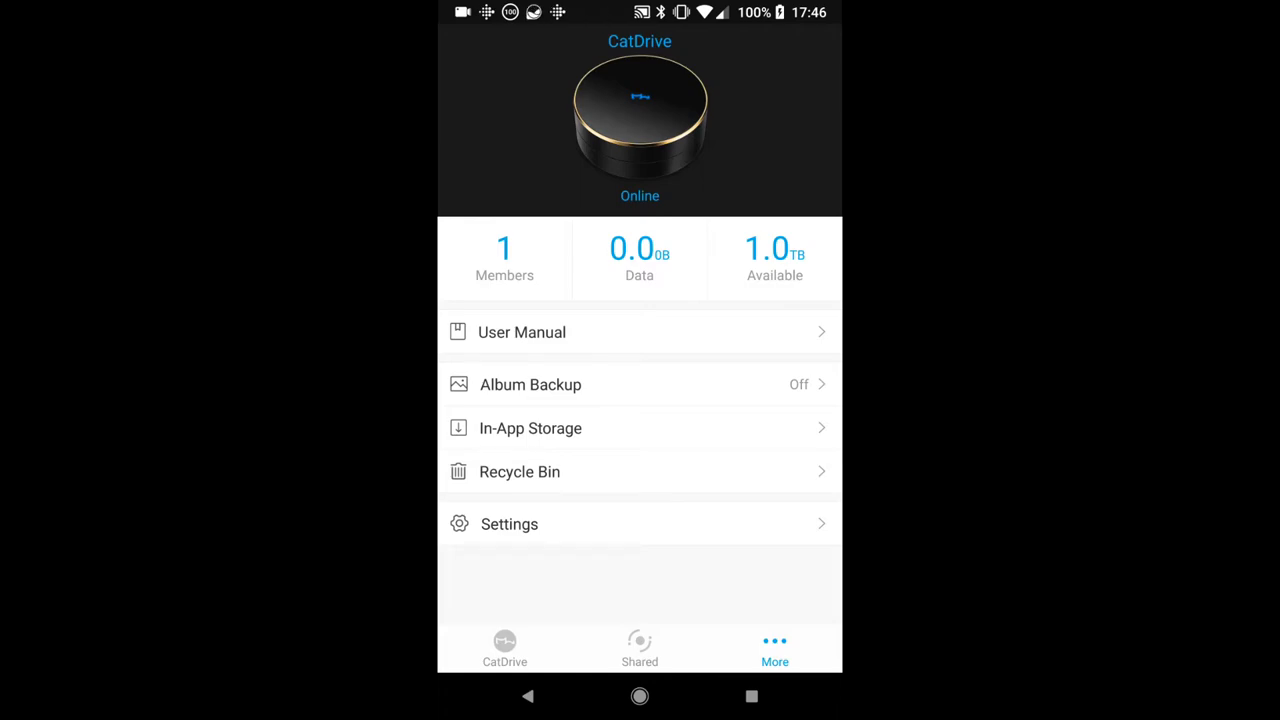
pyautogui.click(504, 648)
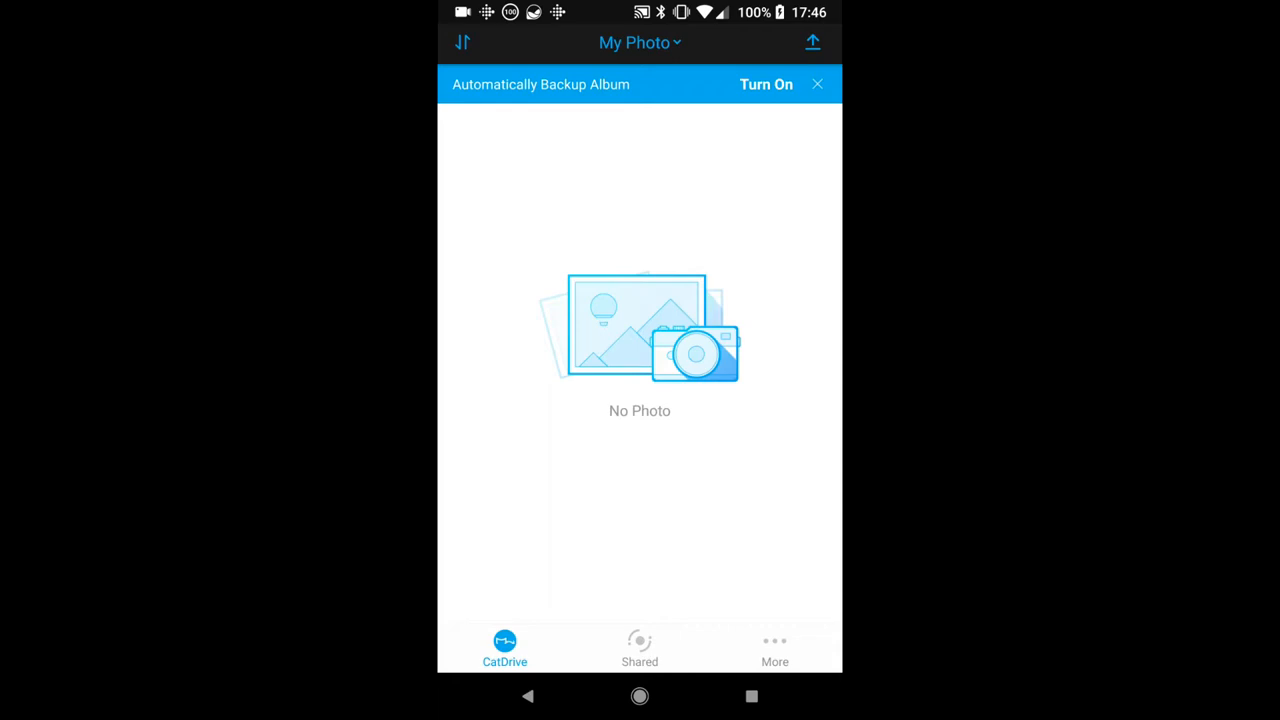
# Step: Browse the All File listing with Pixel XLAlbum and Camera folders, then view the Share Circle feed
pyautogui.click(640, 42)
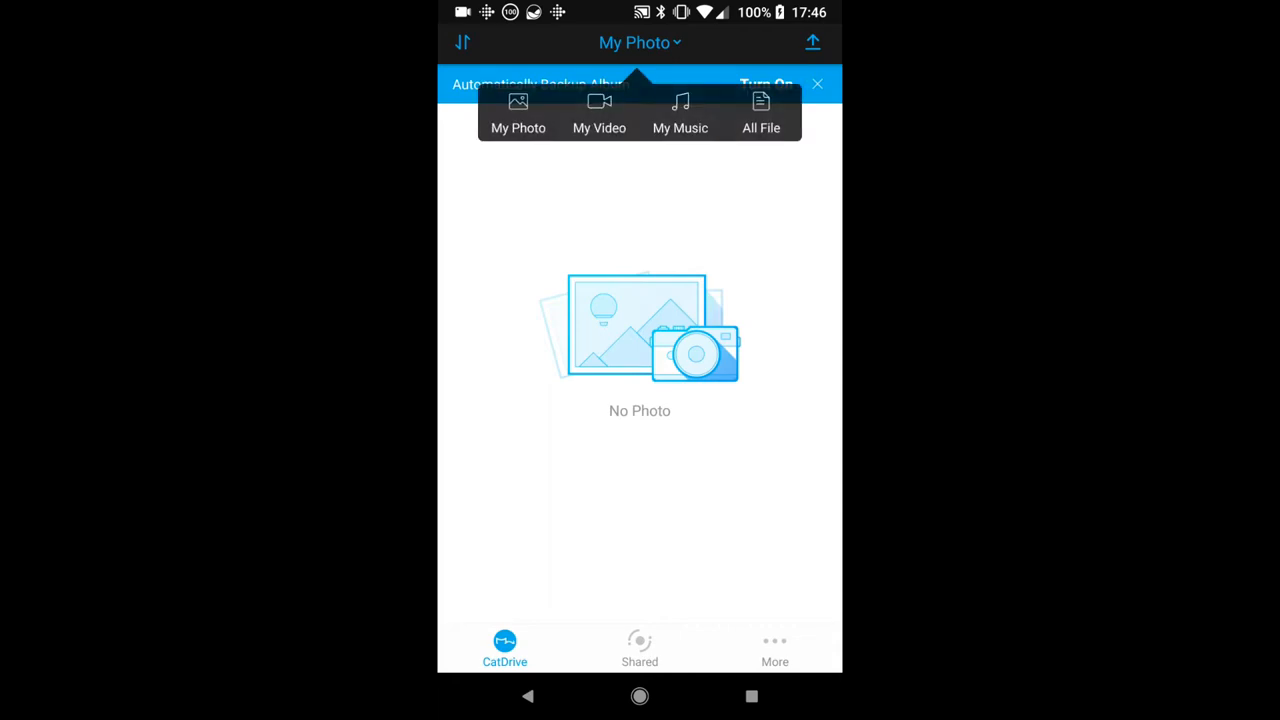
pyautogui.click(760, 128)
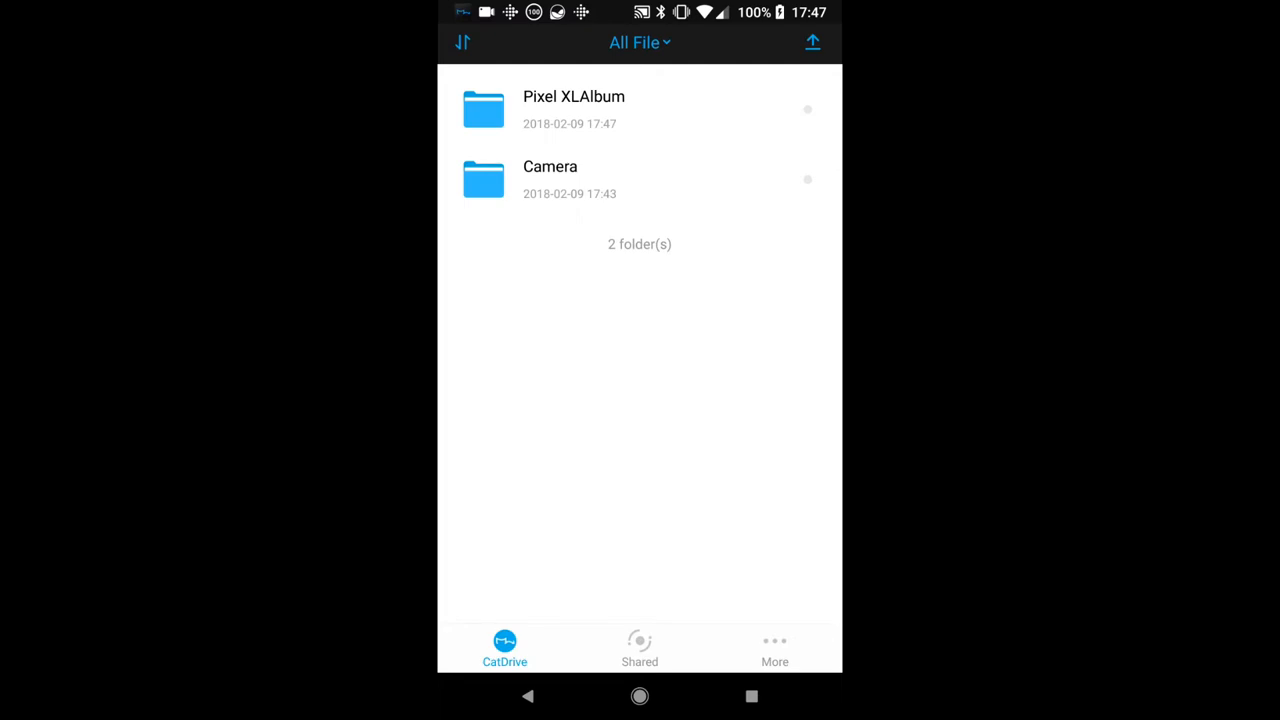
pyautogui.click(572, 110)
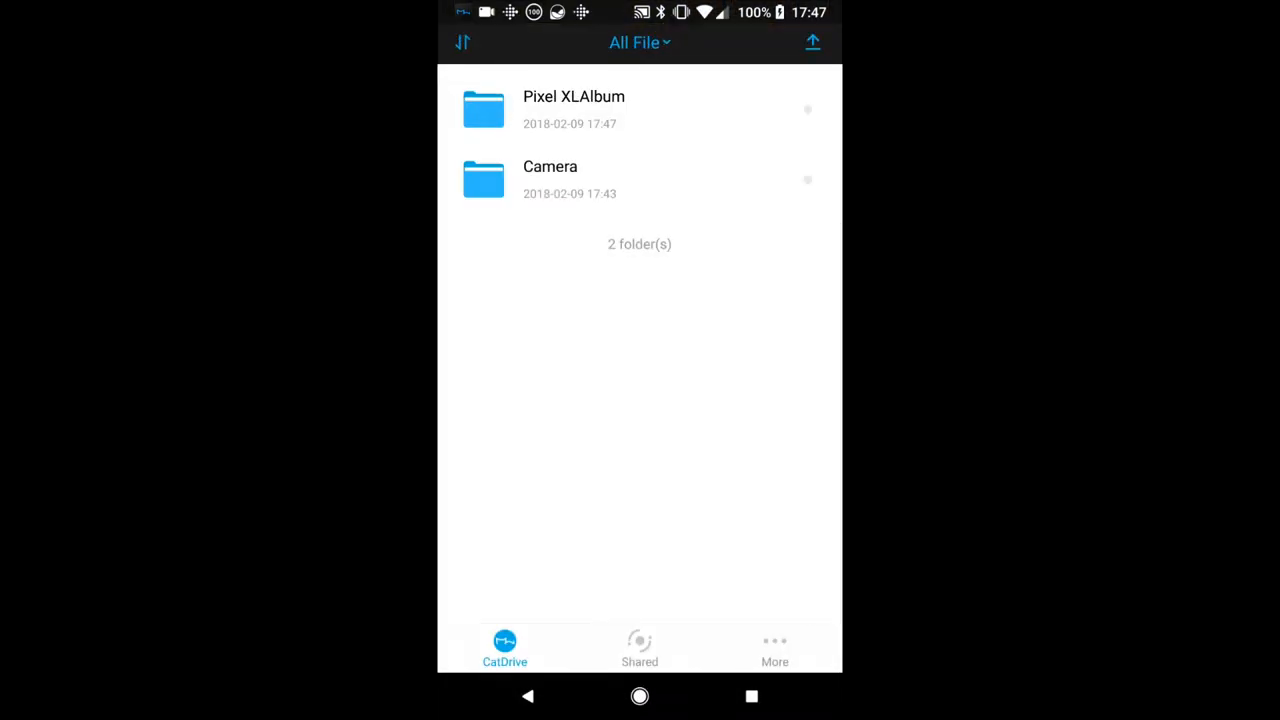
pyautogui.click(640, 648)
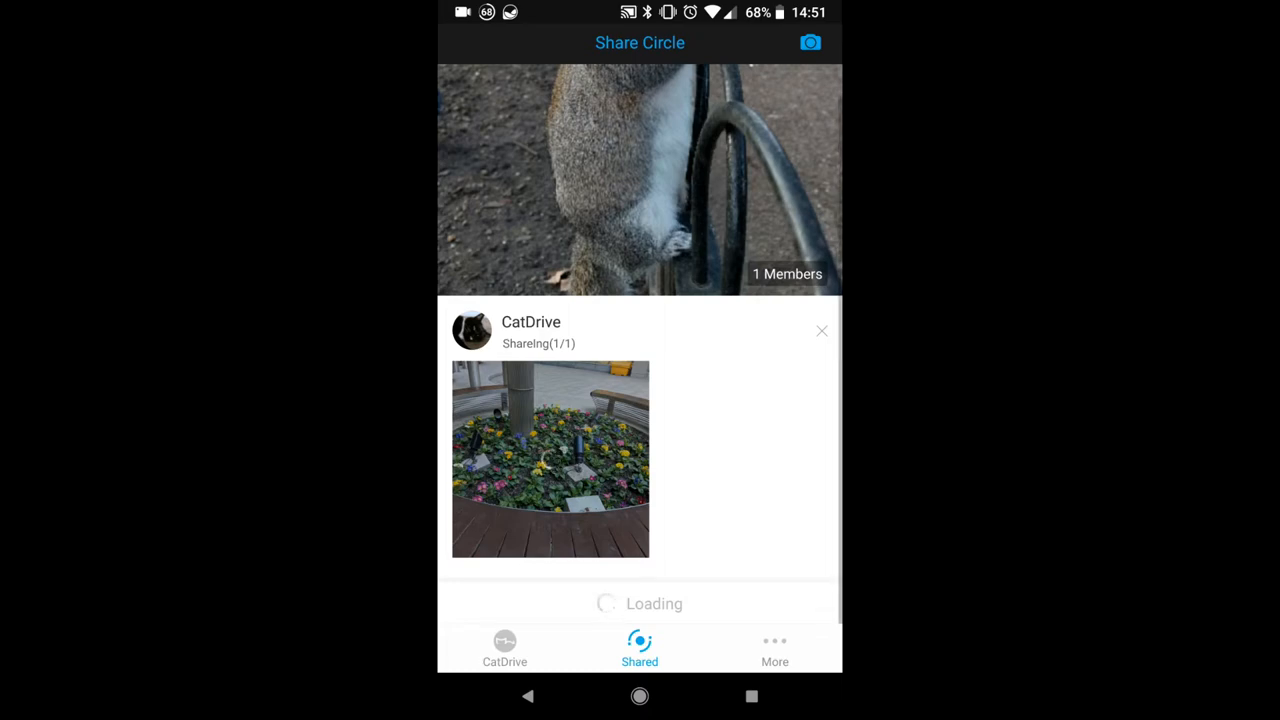
# Step: Invite a new member by phone number and send the download invitation as an SMS notification
pyautogui.click(788, 272)
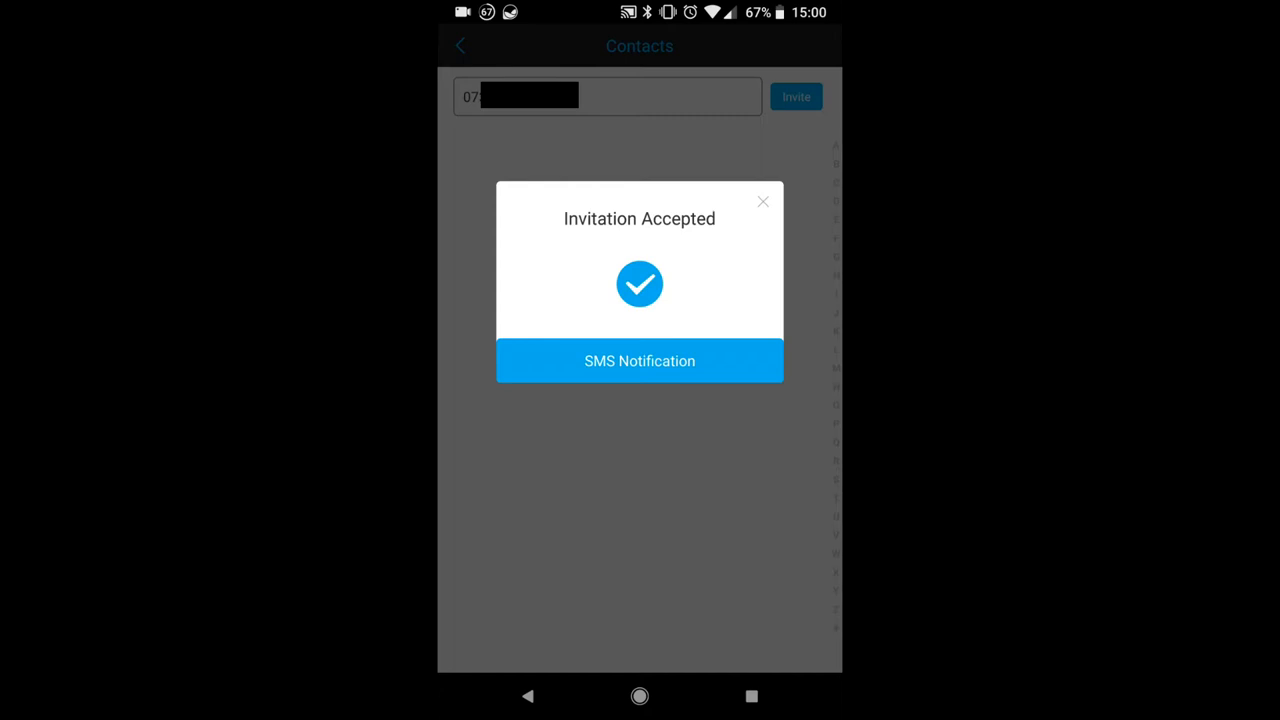
pyautogui.click(640, 360)
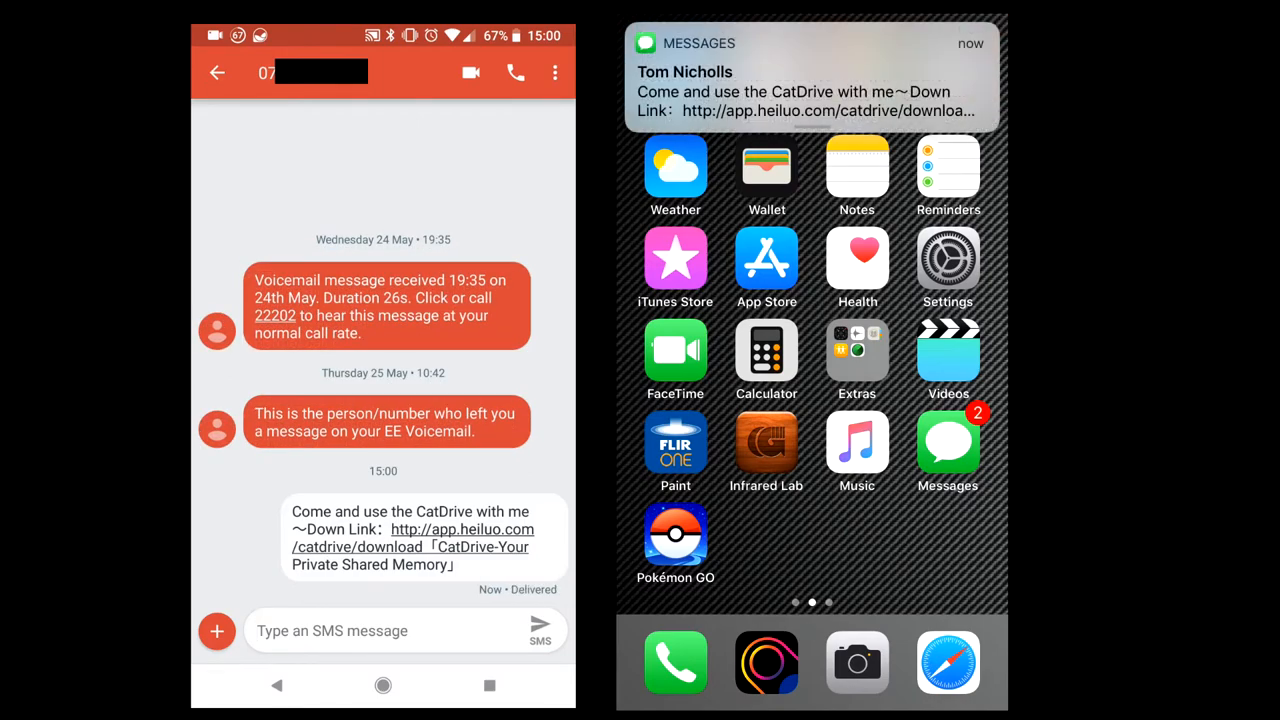
# Step: On the iPhone, follow the invitation's download link from Messages into the App Store
pyautogui.click(810, 76)
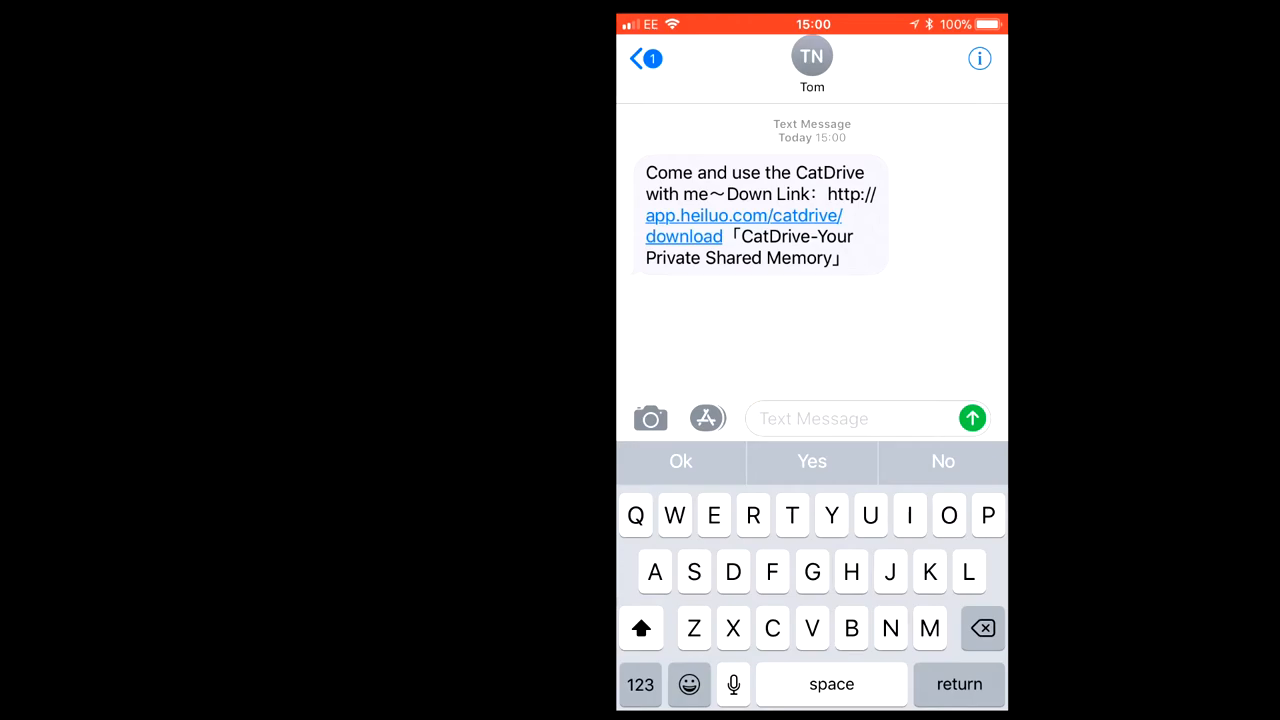
pyautogui.click(744, 216)
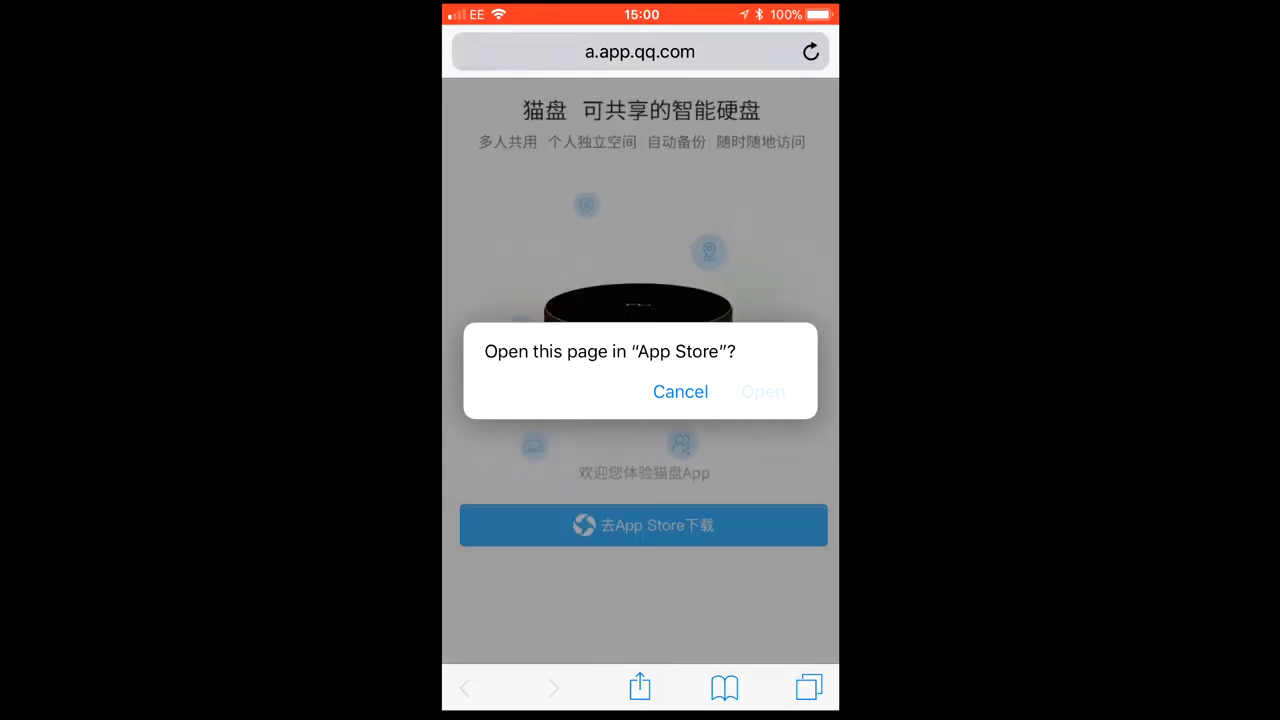
pyautogui.click(762, 390)
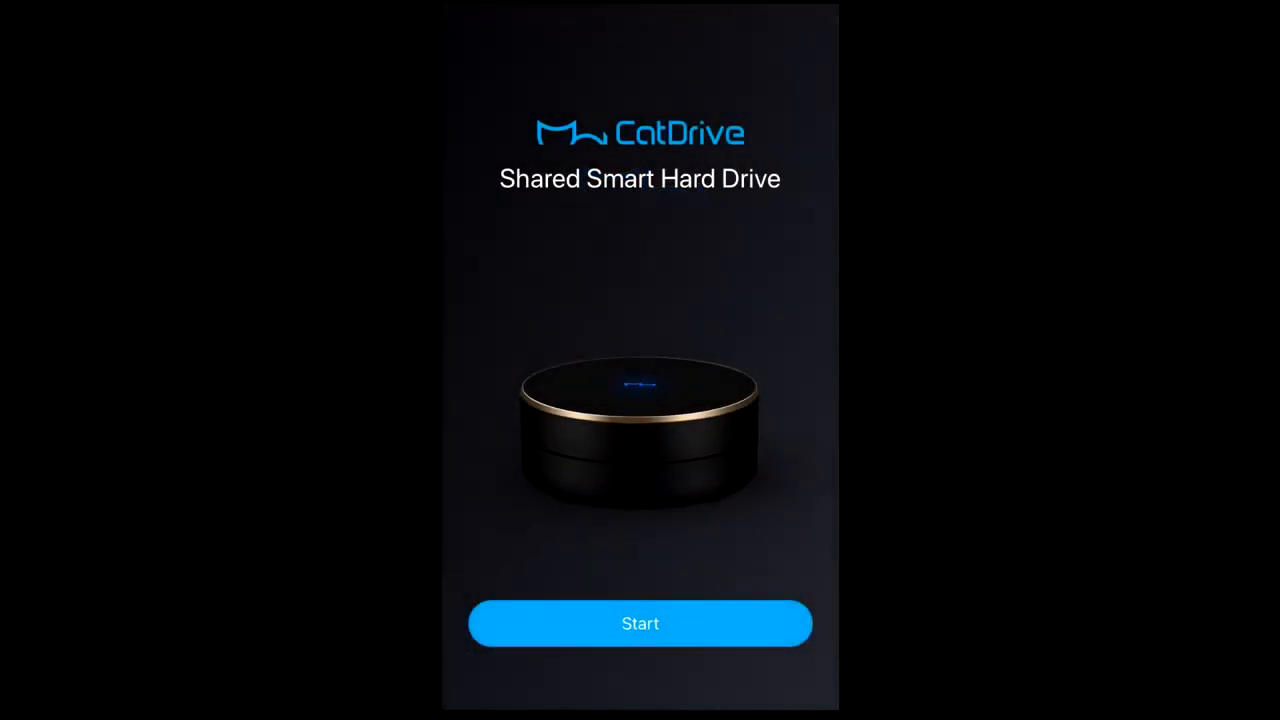
# Step: Allow notifications and sign the iPhone in with a +44 phone number and the SMS verification code
pyautogui.click(640, 624)
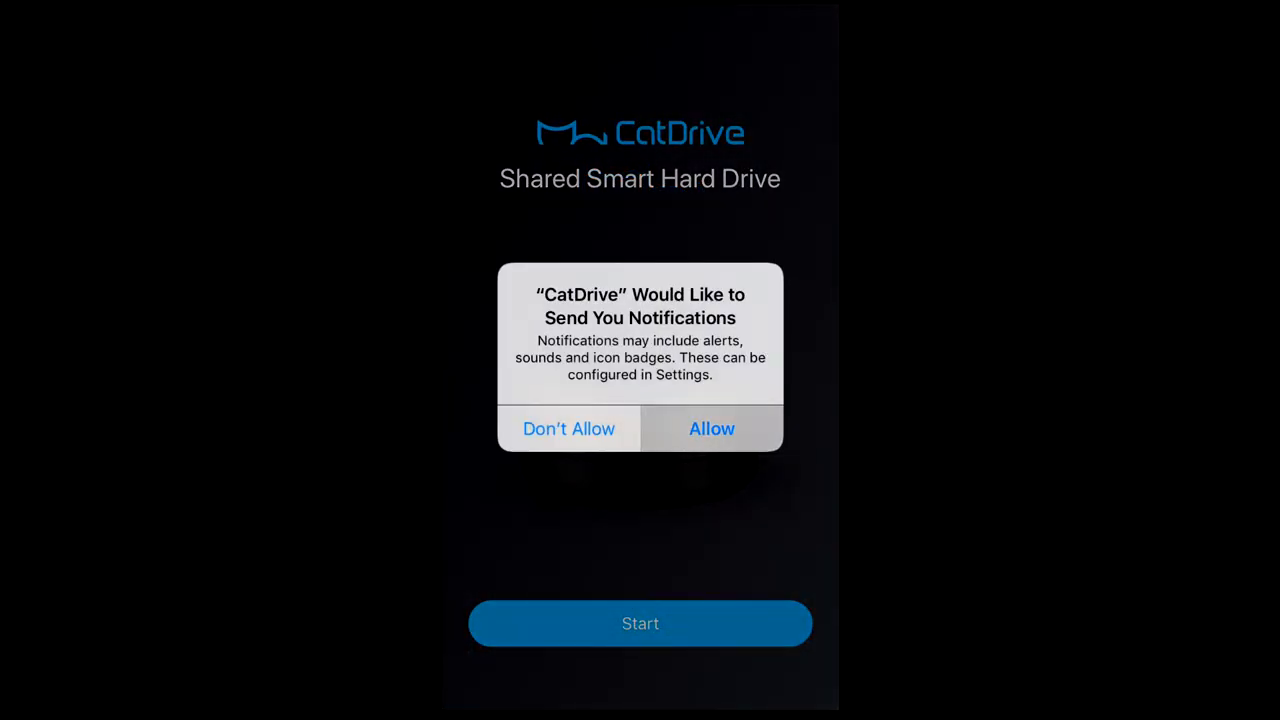
pyautogui.click(712, 428)
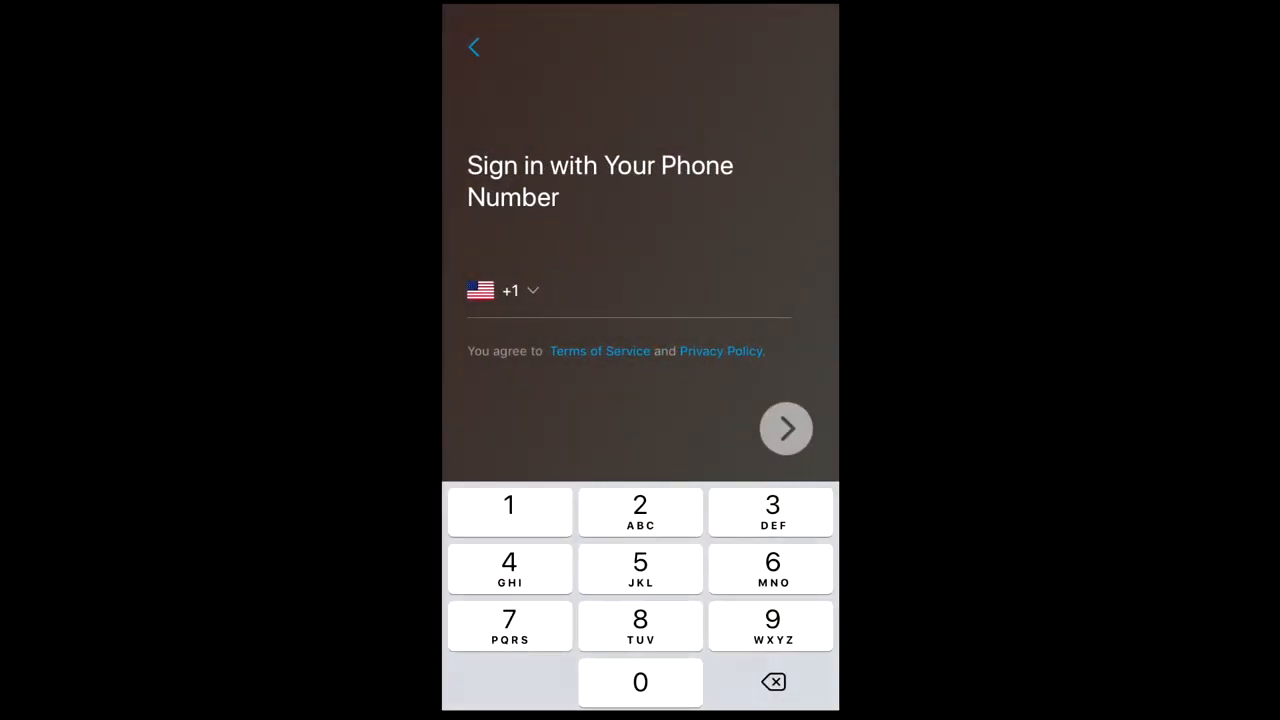
pyautogui.click(510, 290)
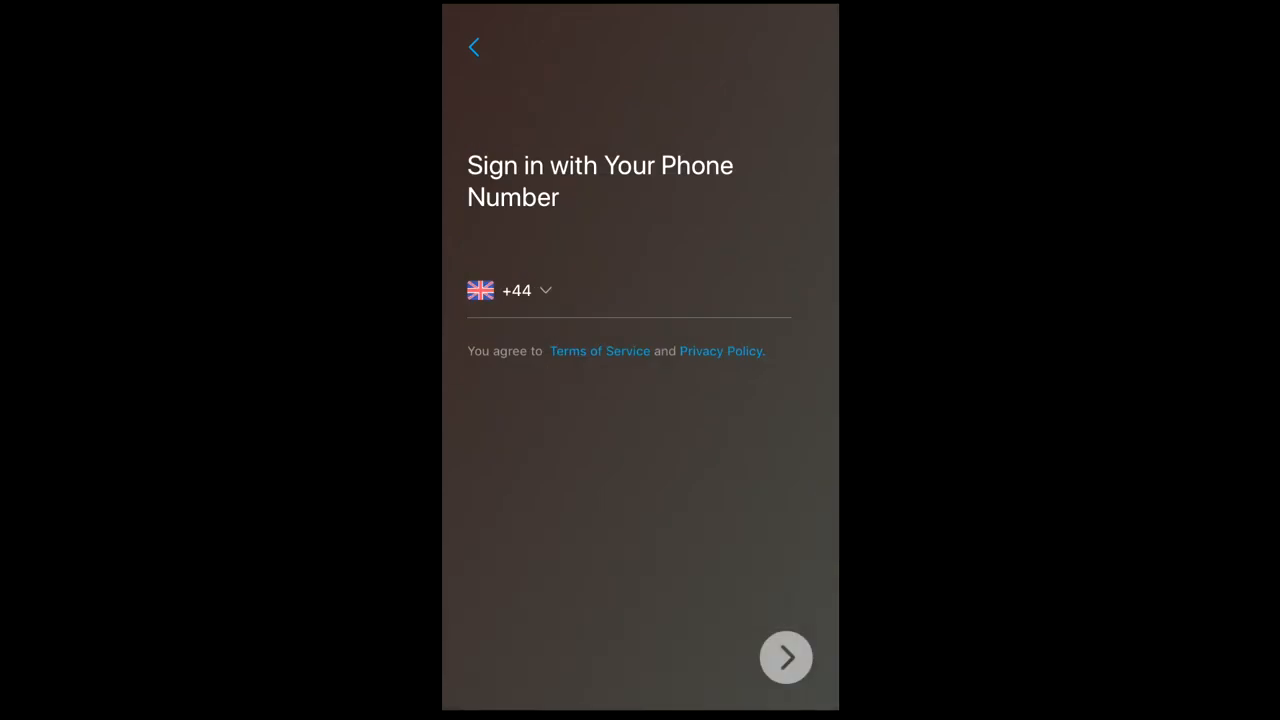
pyautogui.click(676, 290)
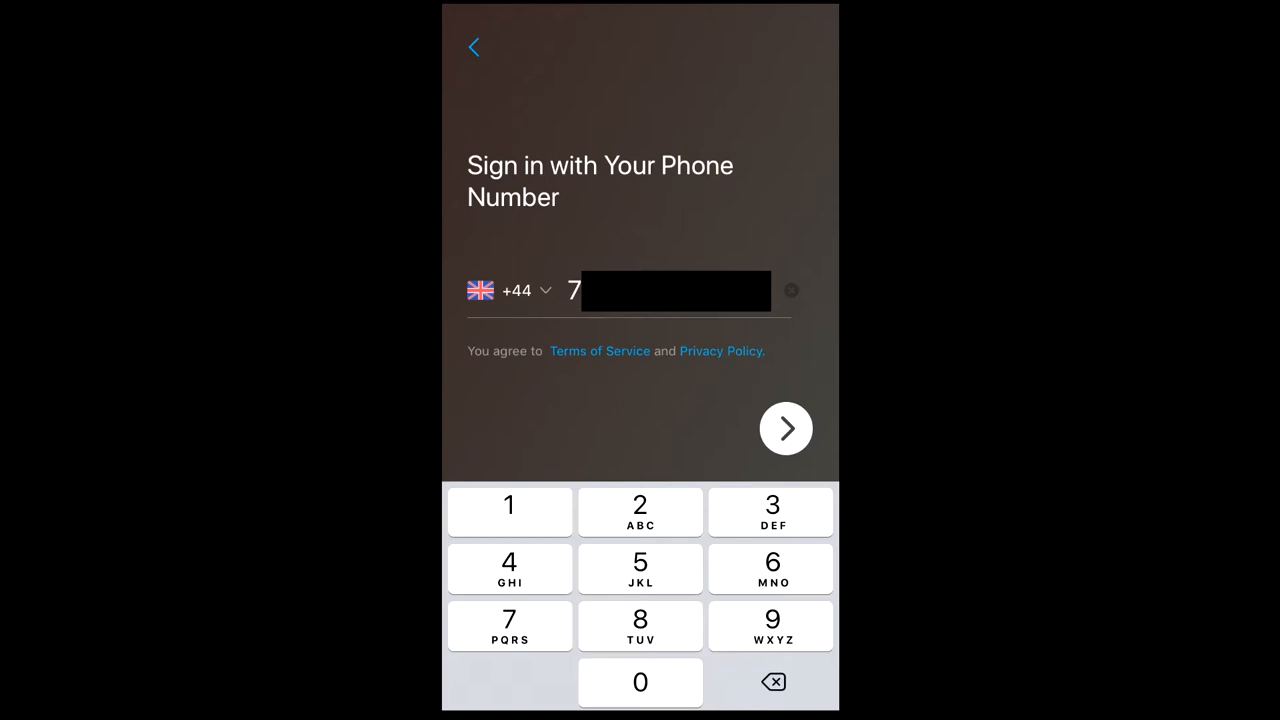
pyautogui.click(786, 428)
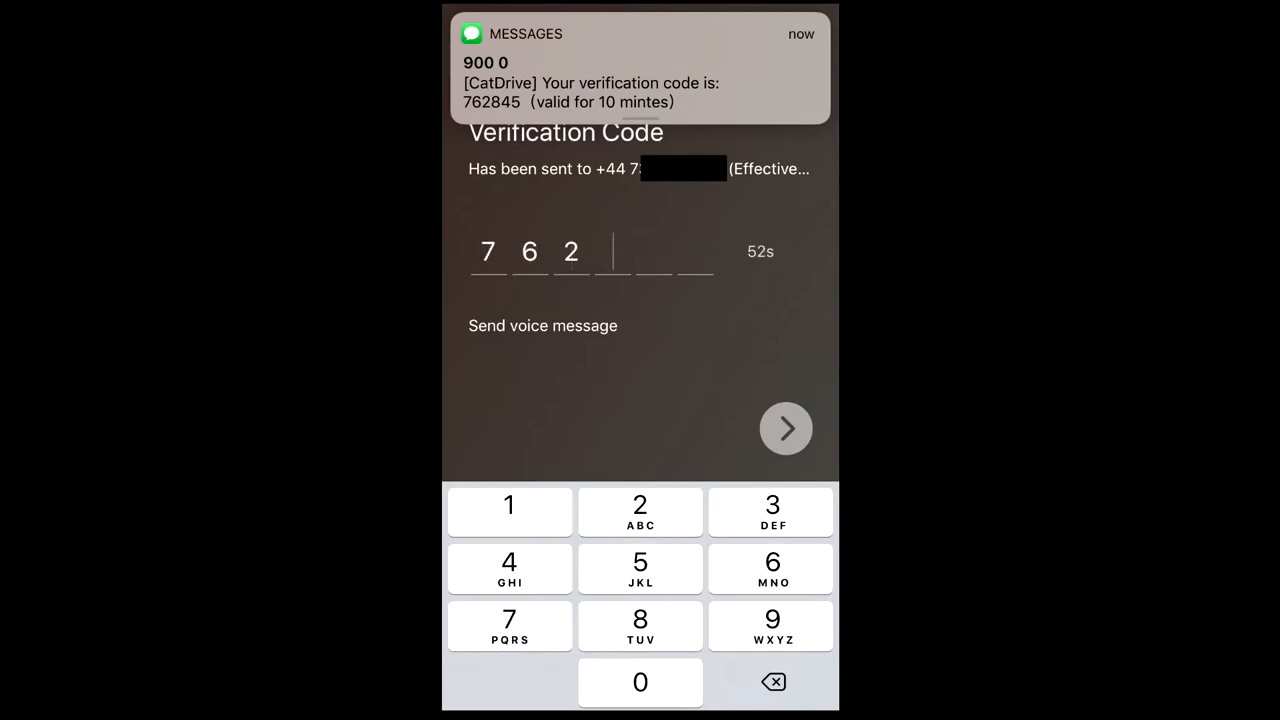
pyautogui.click(786, 428)
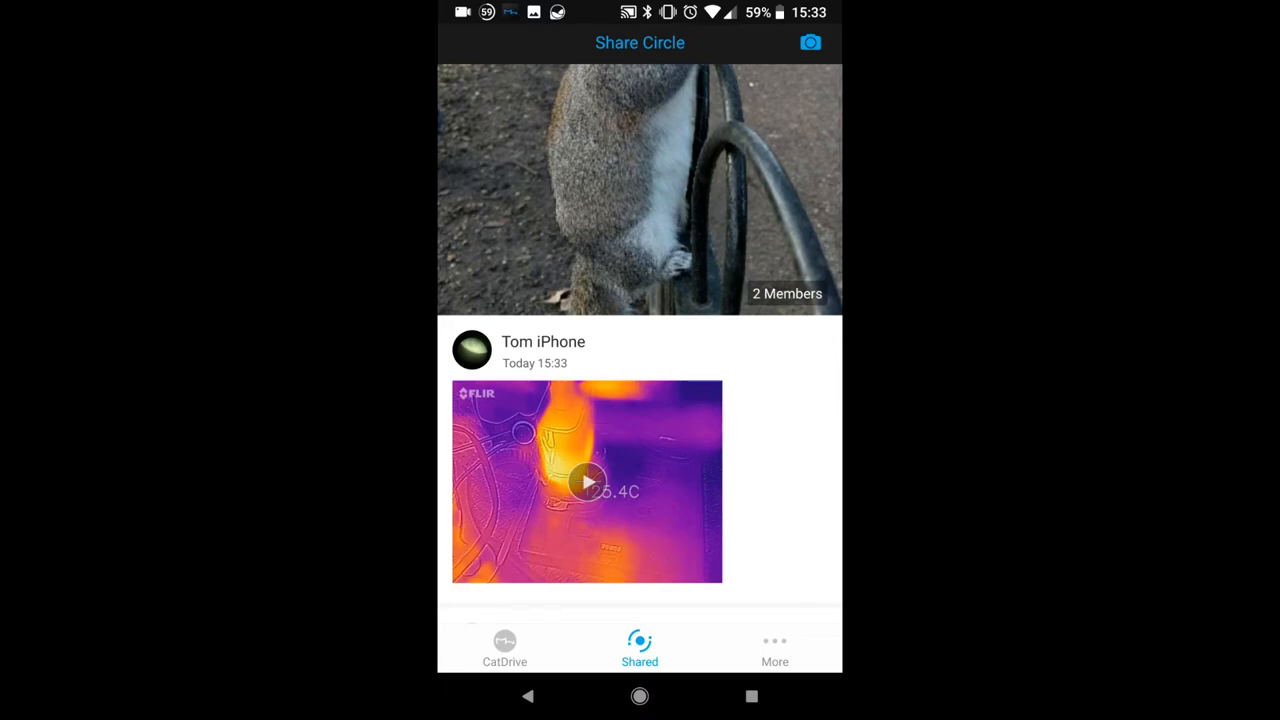
# Step: Reach the CatDrive web login page and enter the UK phone number
pyautogui.click(588, 480)
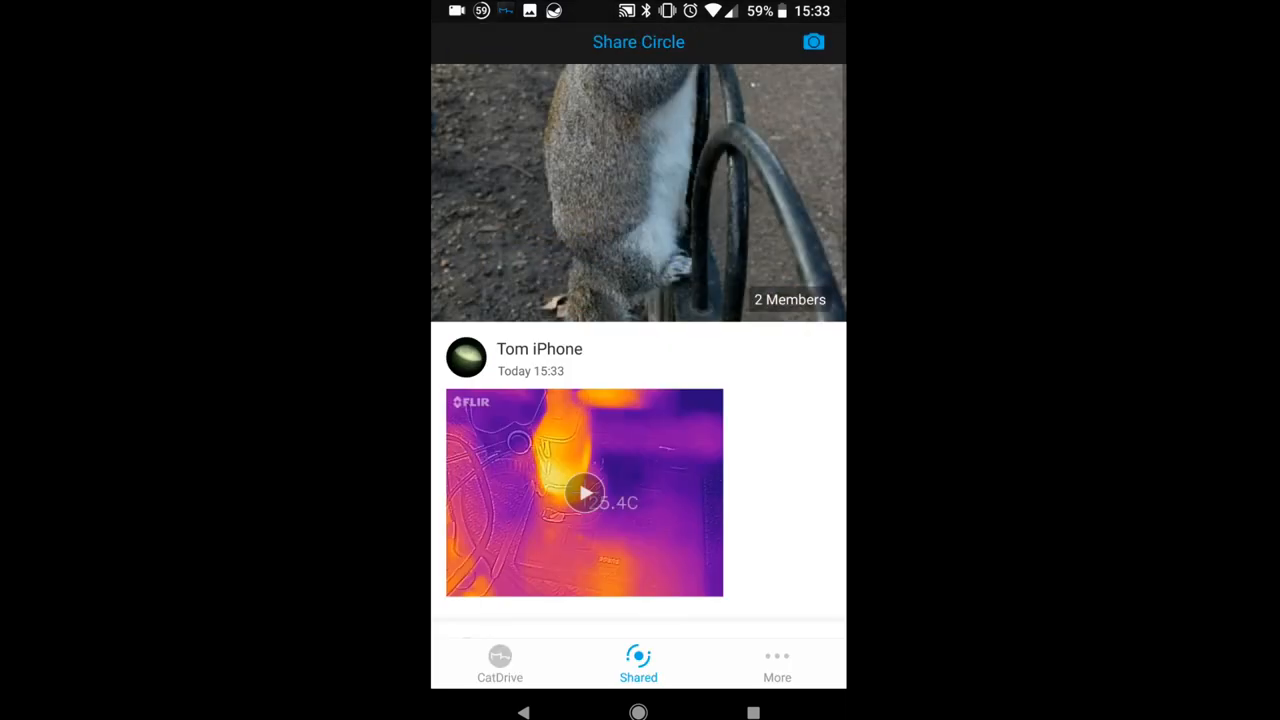
pyautogui.click(584, 492)
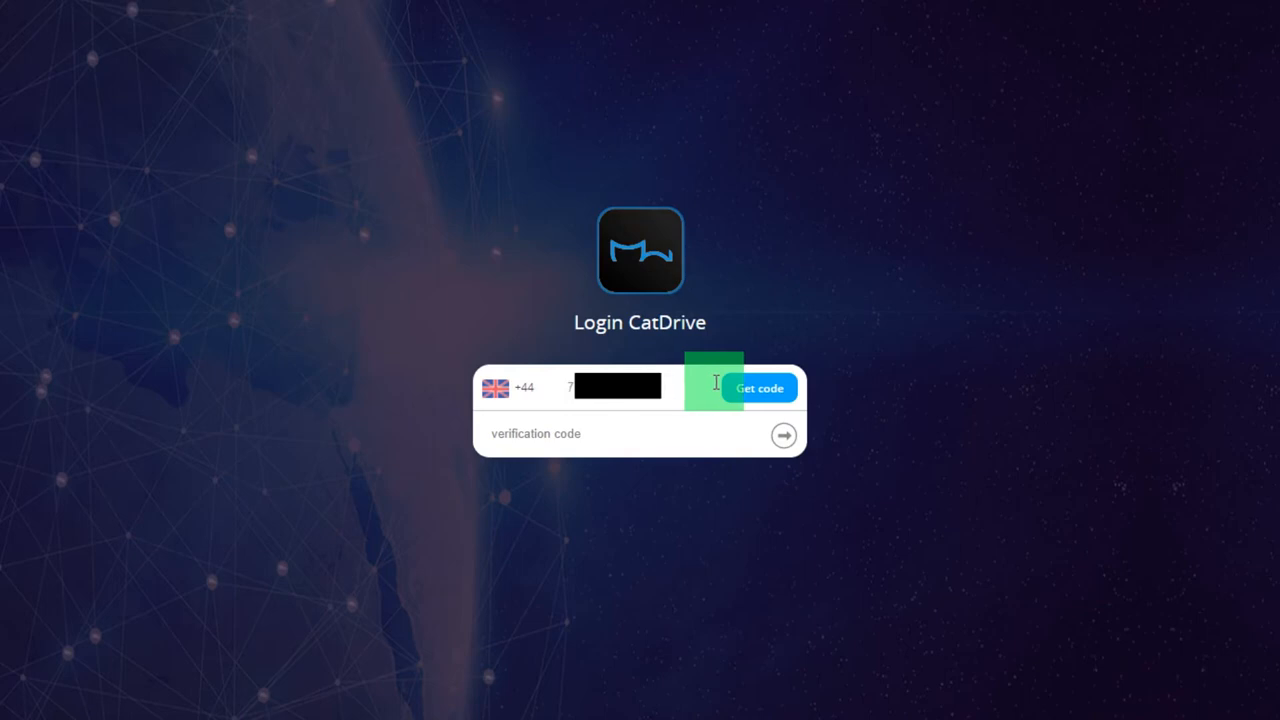
pyautogui.click(758, 388)
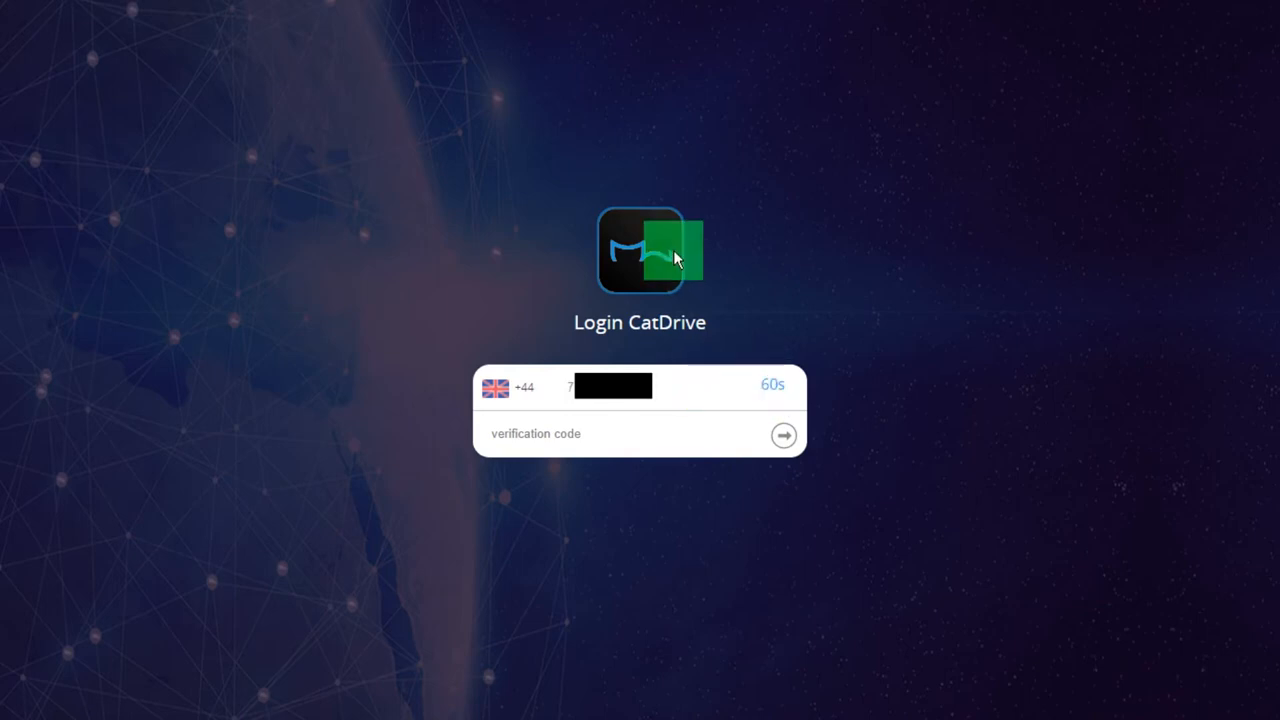
pyautogui.click(630, 432)
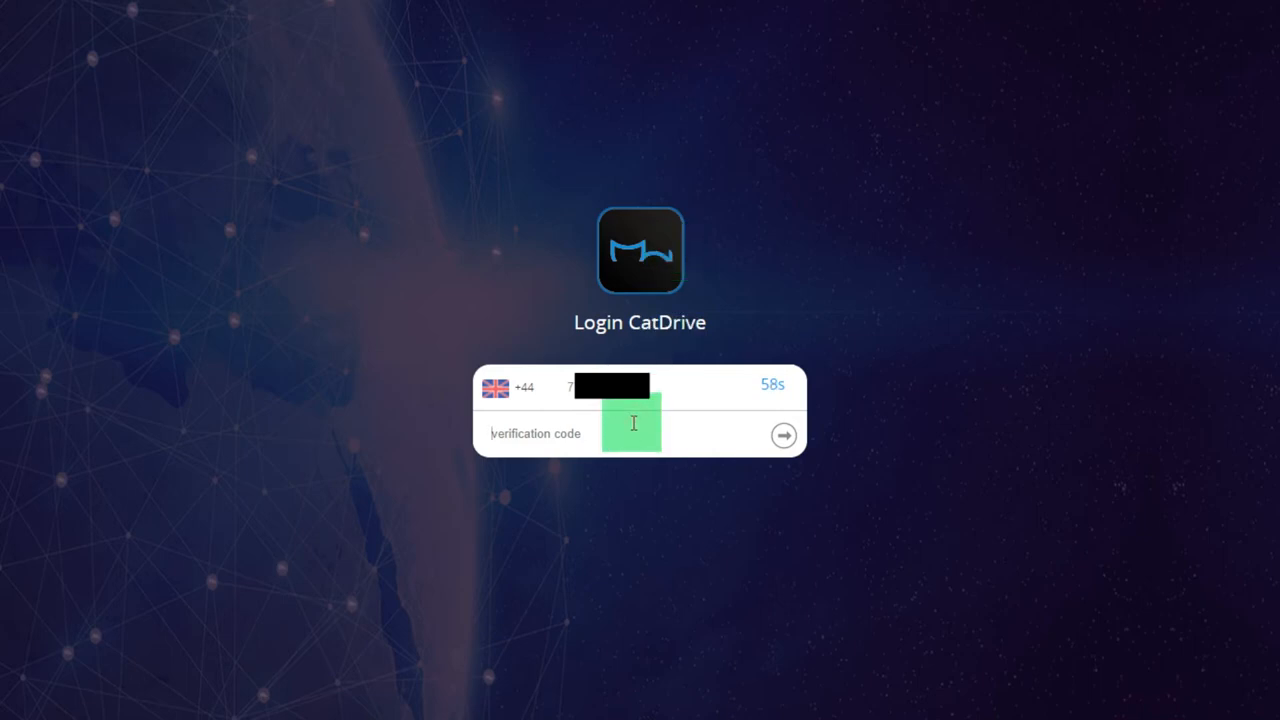
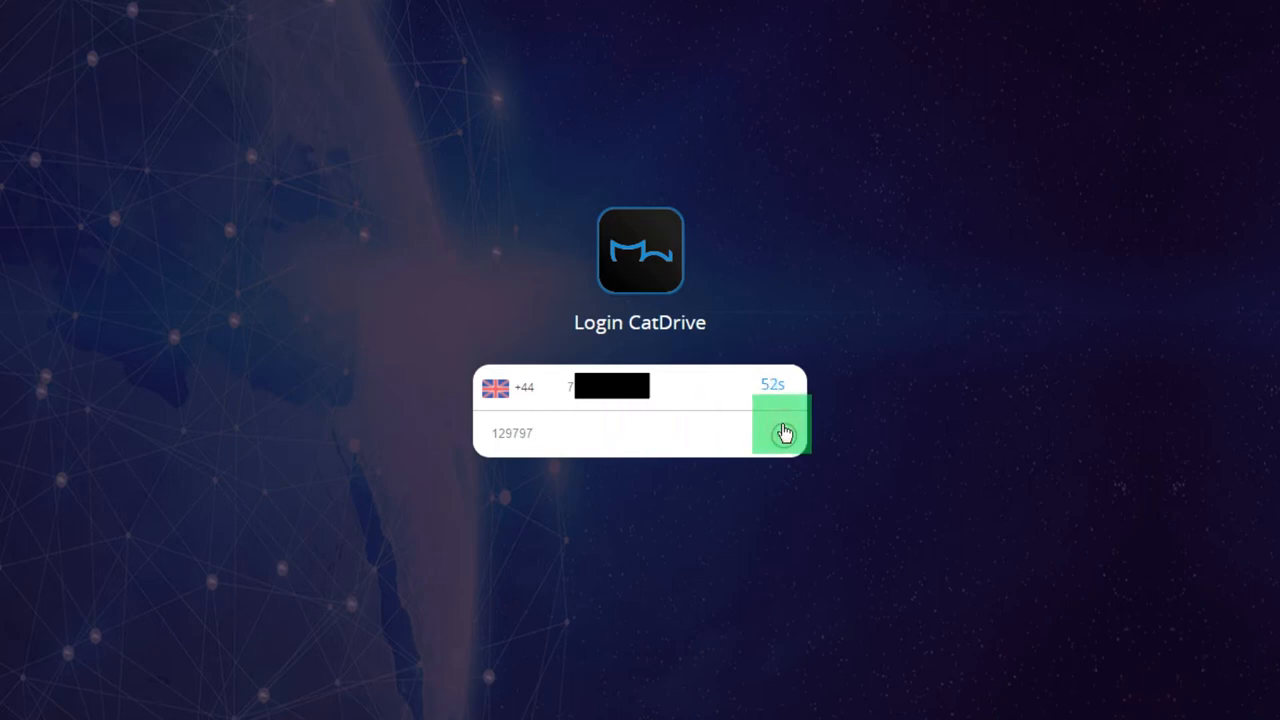
pyautogui.click(780, 422)
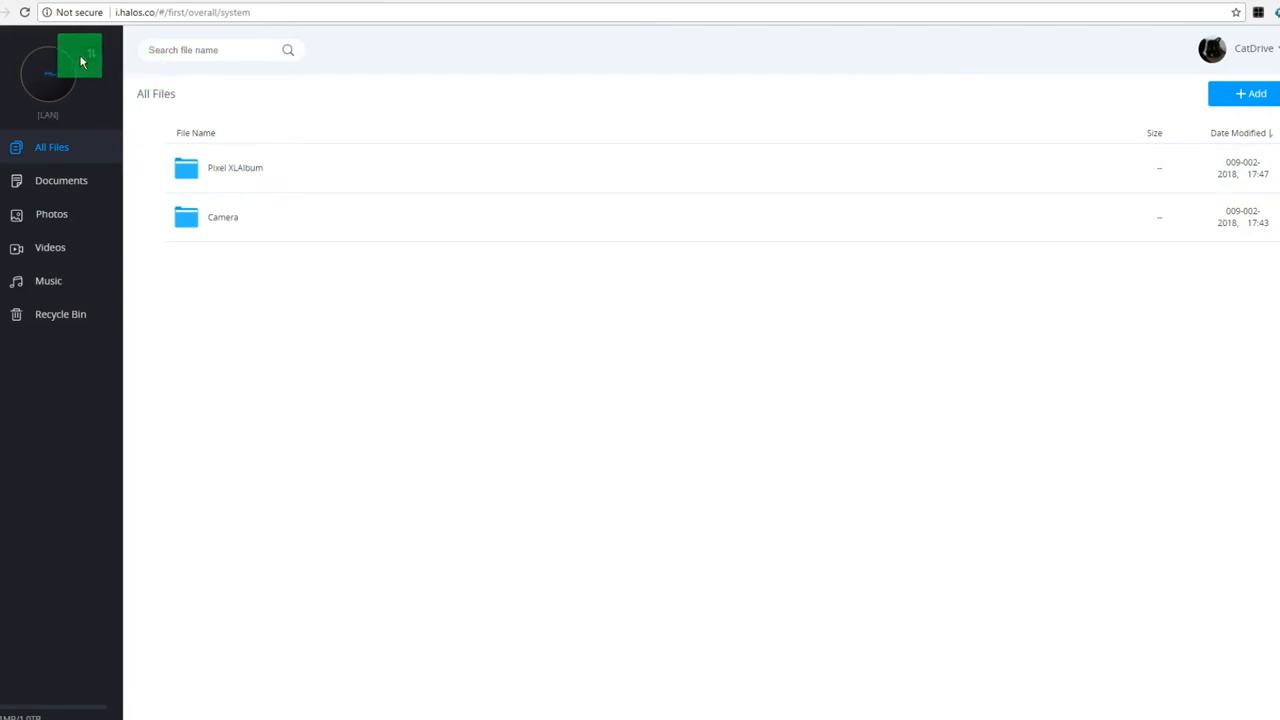
pyautogui.moveTo(24, 100)
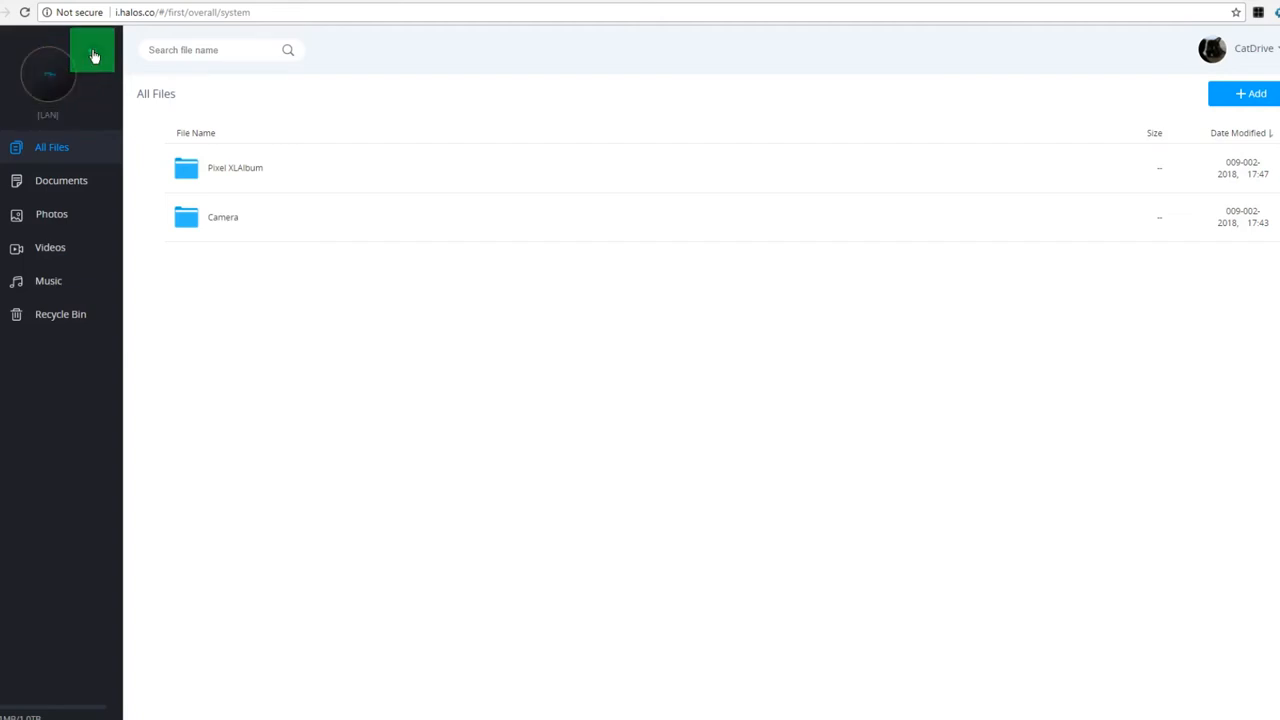
# Step: Run Update CatDrive from the account menu and dismiss the already-latest-version notice
pyautogui.click(1212, 48)
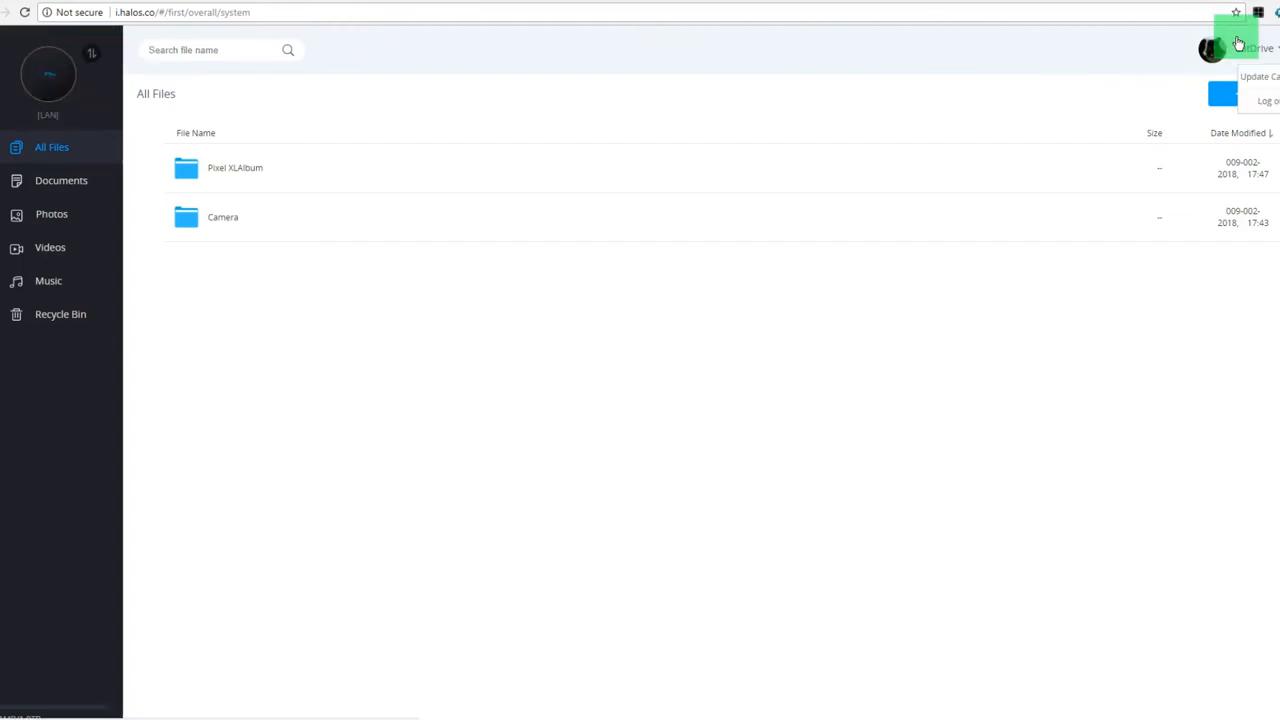
pyautogui.click(1258, 76)
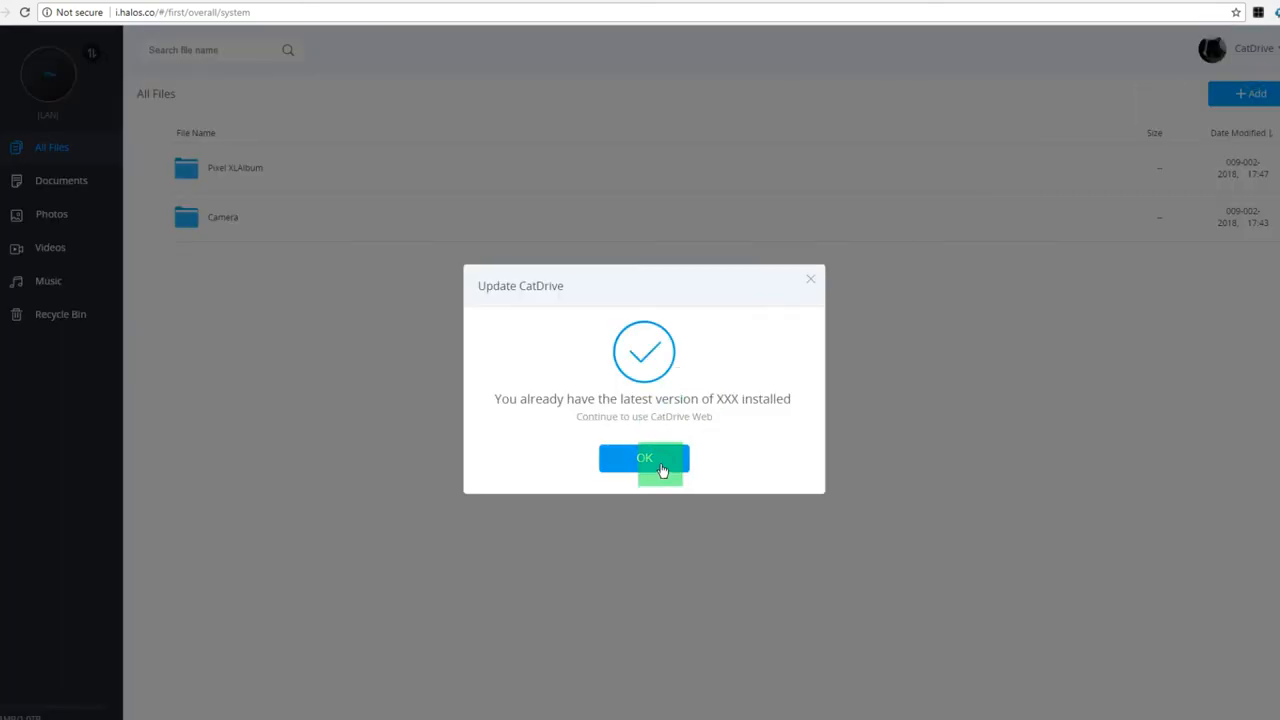
pyautogui.click(644, 458)
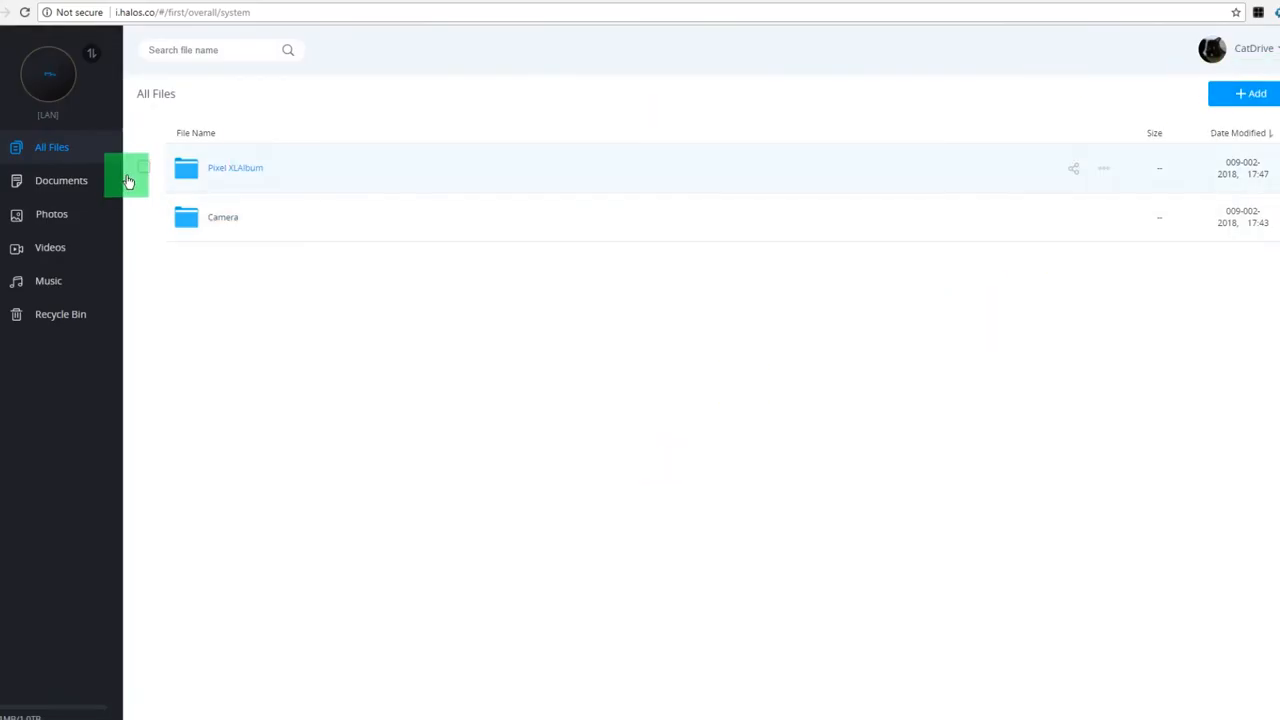
# Step: Browse the Music and Photos libraries in the web sidebar
pyautogui.click(48, 280)
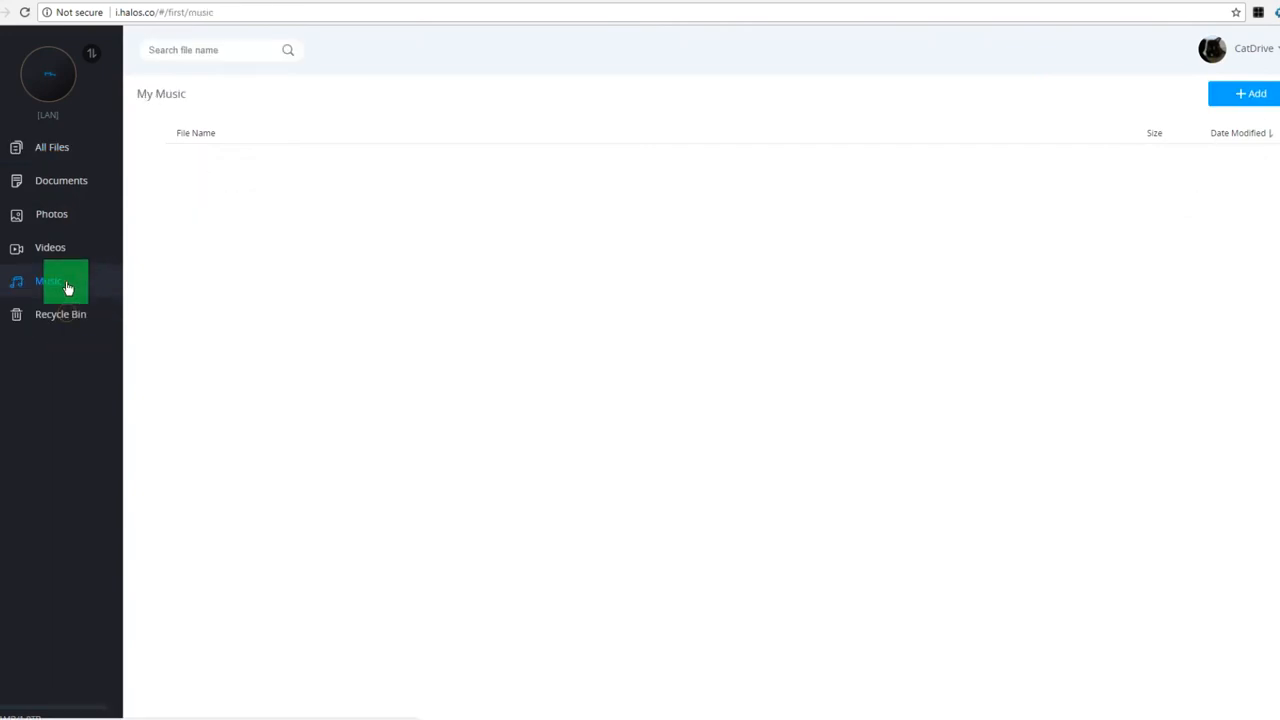
pyautogui.click(52, 212)
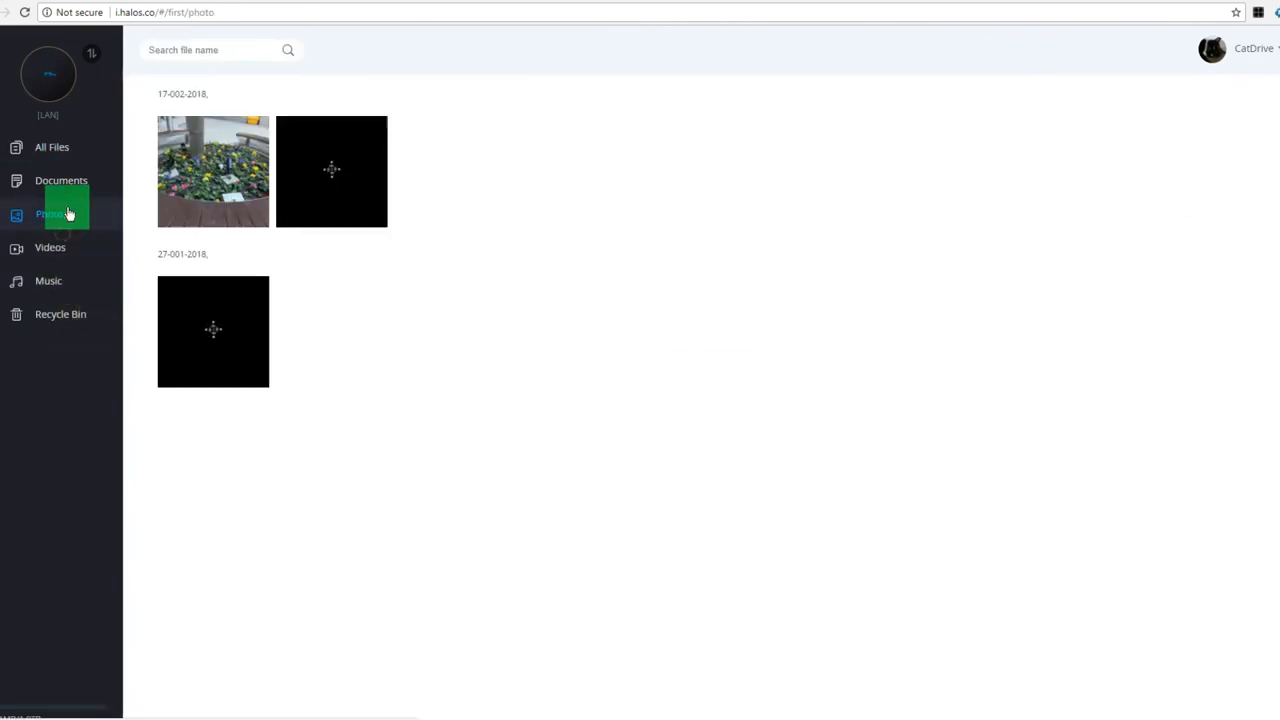
pyautogui.click(60, 180)
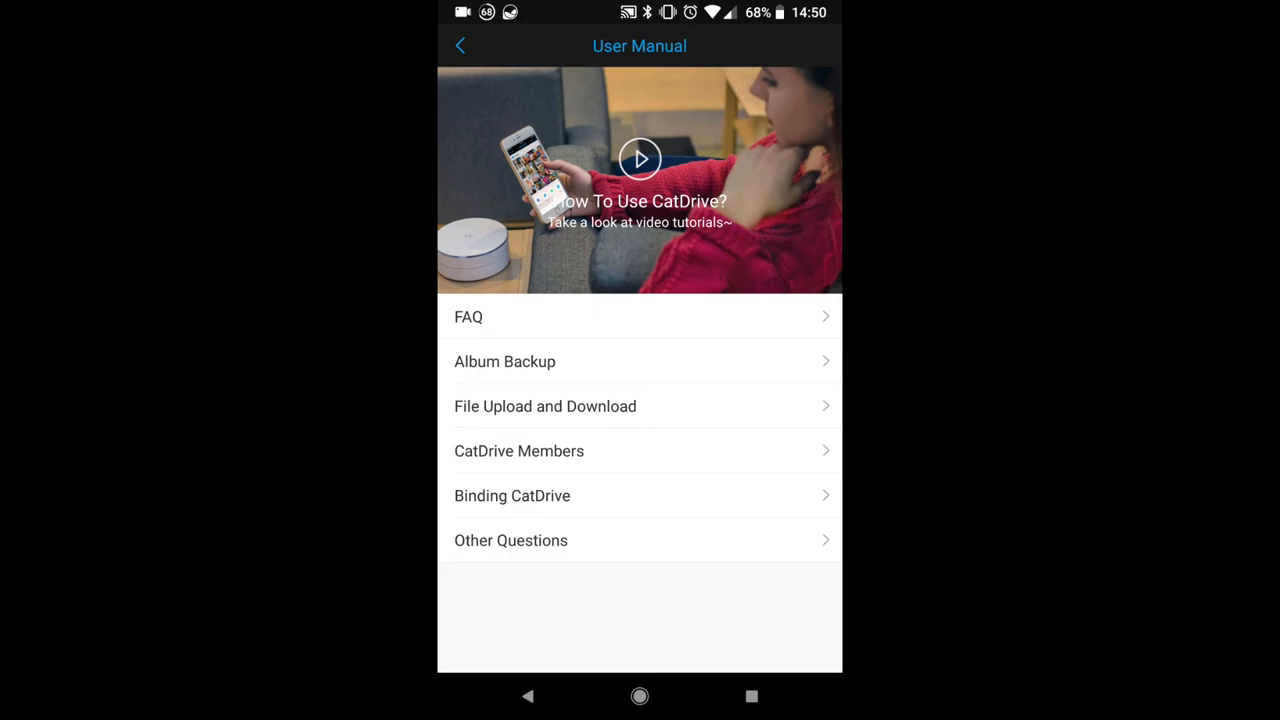
# Step: Leave the User Manual, view Language options kept on system language, and return to Settings
pyautogui.click(460, 46)
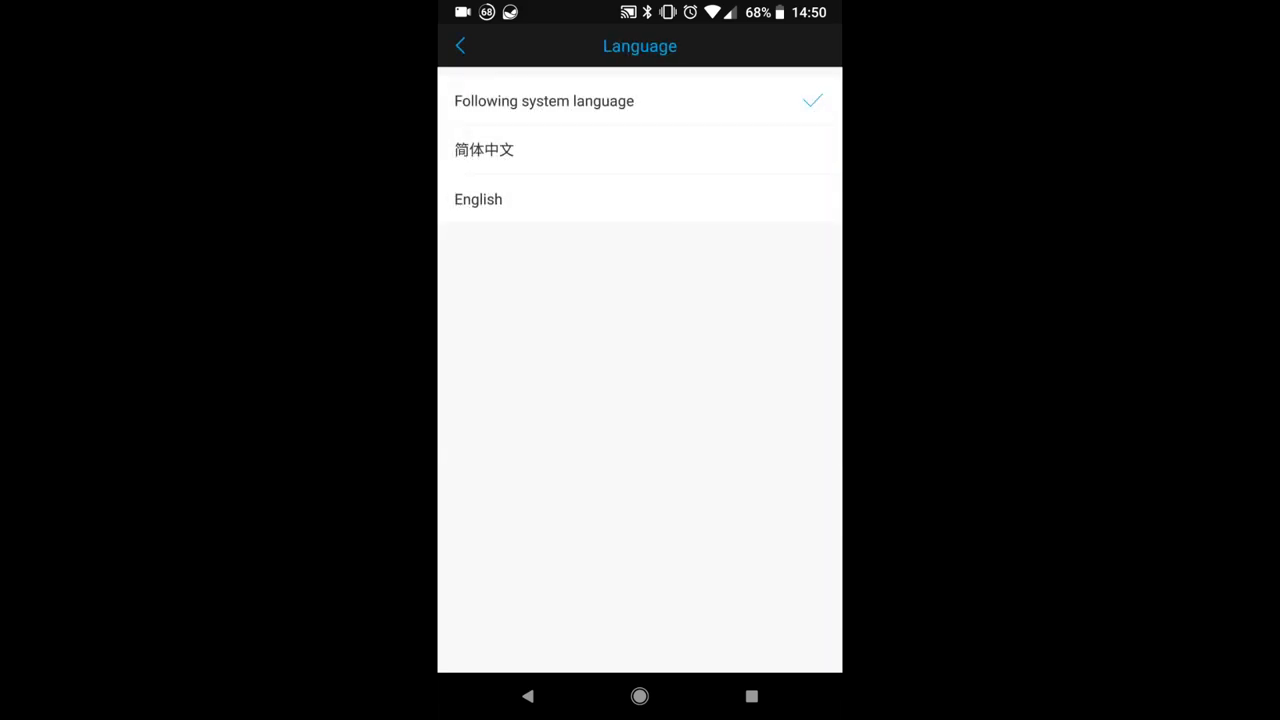
pyautogui.click(460, 46)
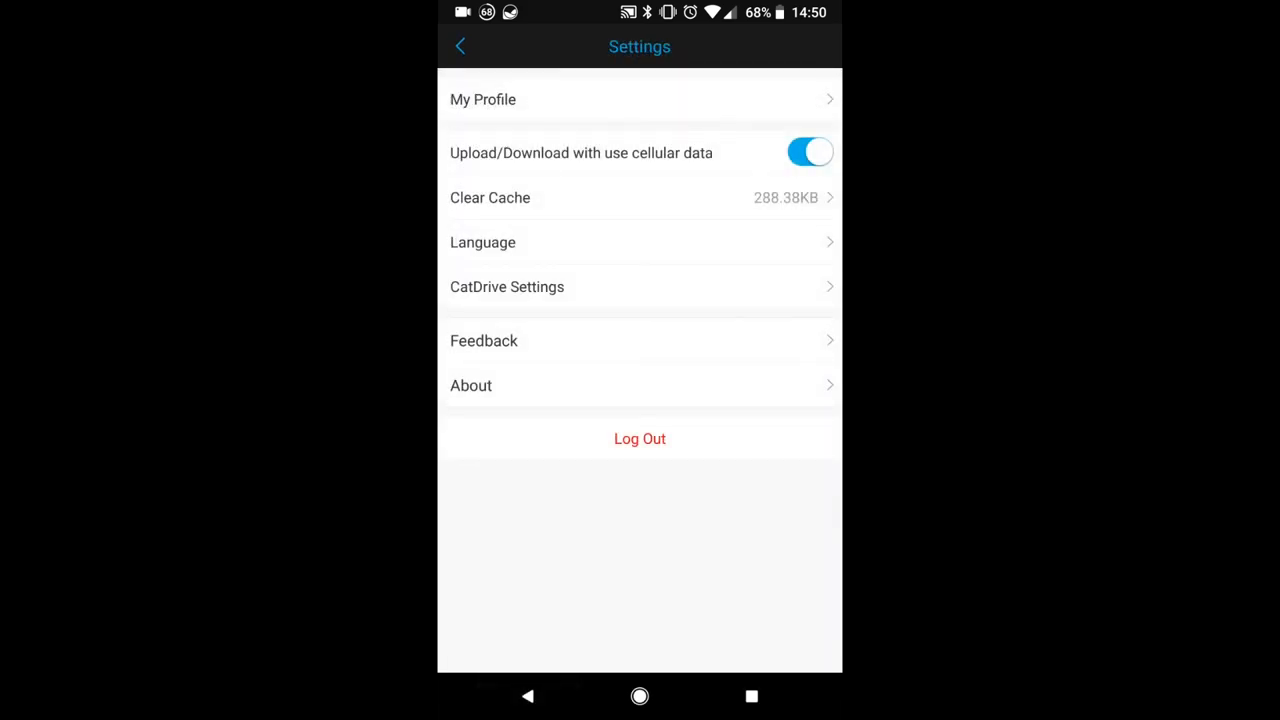